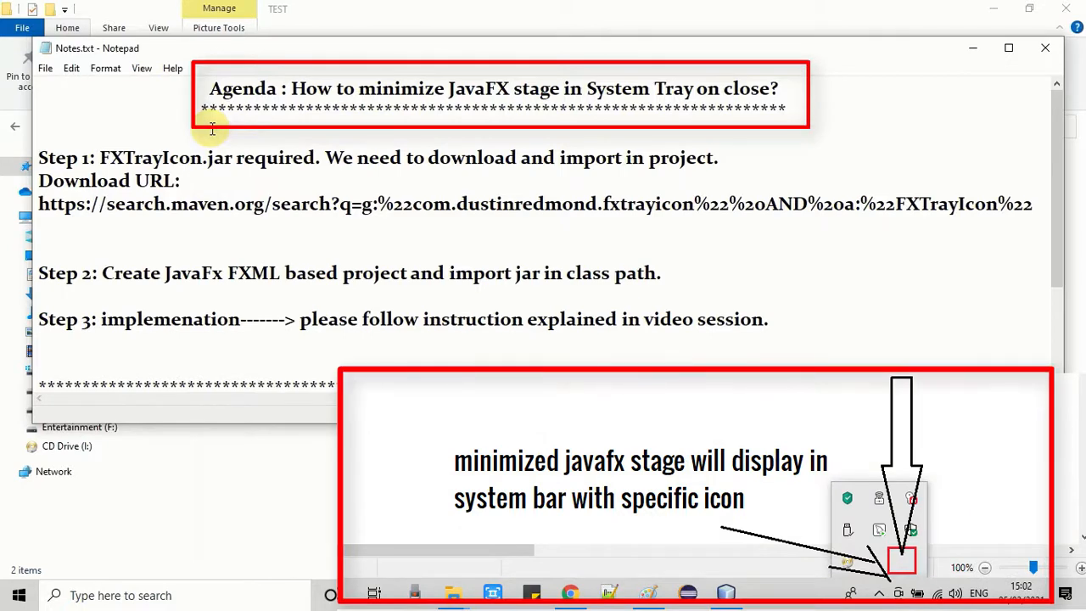
- Restore the demo window with the tray star's Show Application, then close it
{"action": "left_click", "coordinate": [212, 127]}
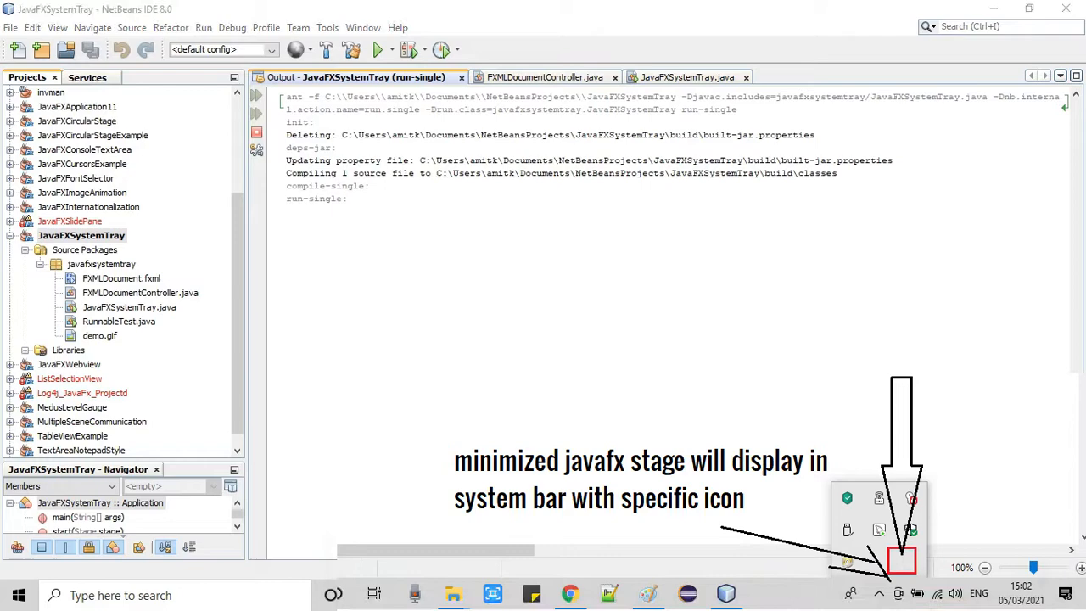
{"action": "right_click", "coordinate": [901, 563]}
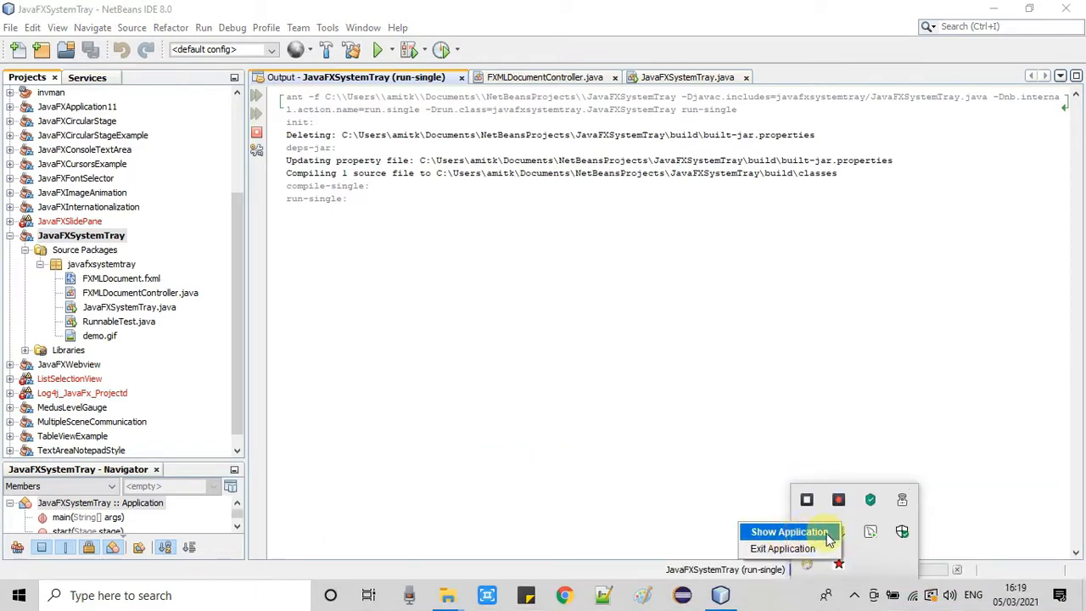
{"action": "left_click", "coordinate": [788, 532]}
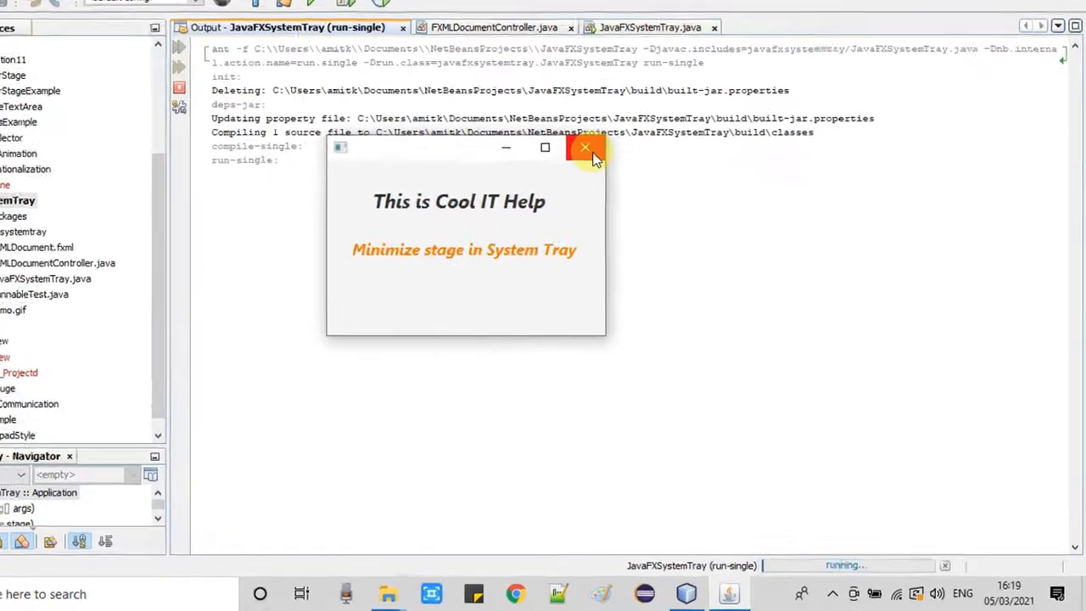
{"action": "left_click", "coordinate": [584, 148]}
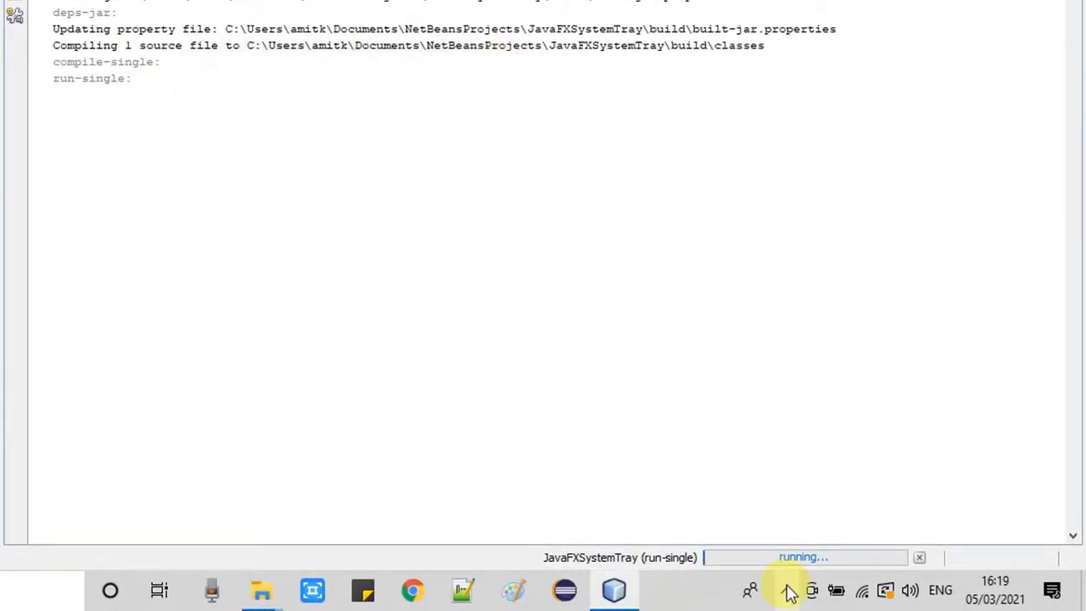
- Reopen the tray menu and find the star icon among the hidden tray icons
{"action": "right_click", "coordinate": [787, 590]}
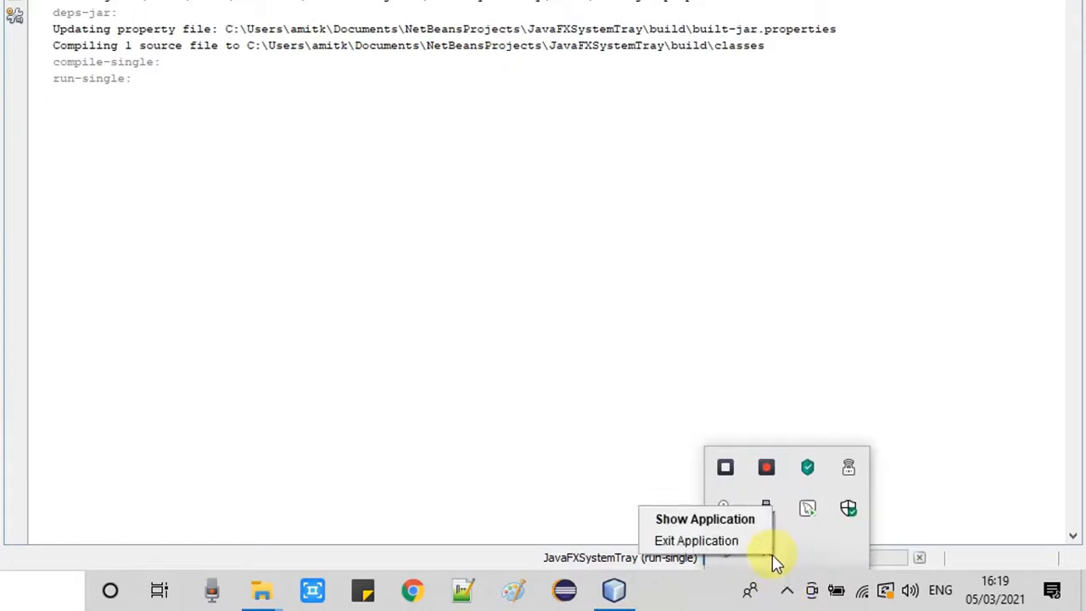
{"action": "left_click", "coordinate": [705, 518]}
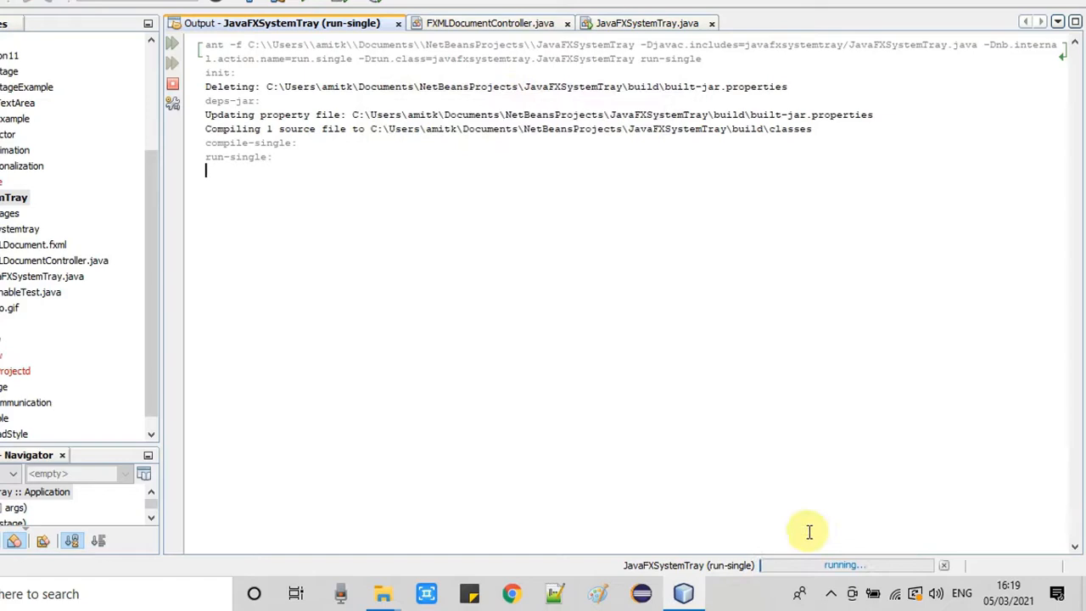
{"action": "left_click", "coordinate": [828, 595]}
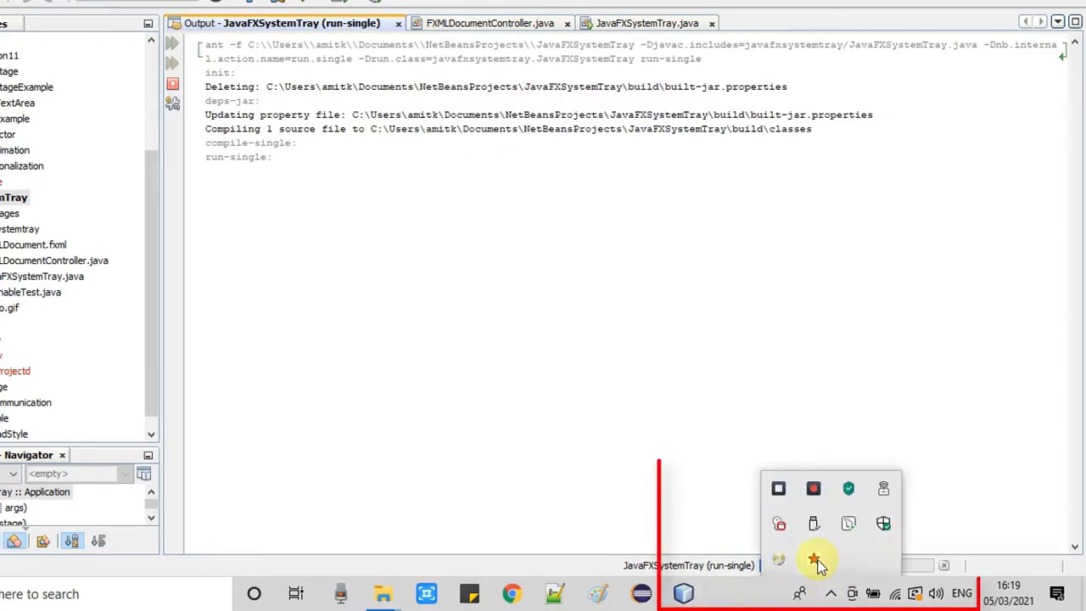
{"action": "left_click", "coordinate": [813, 558]}
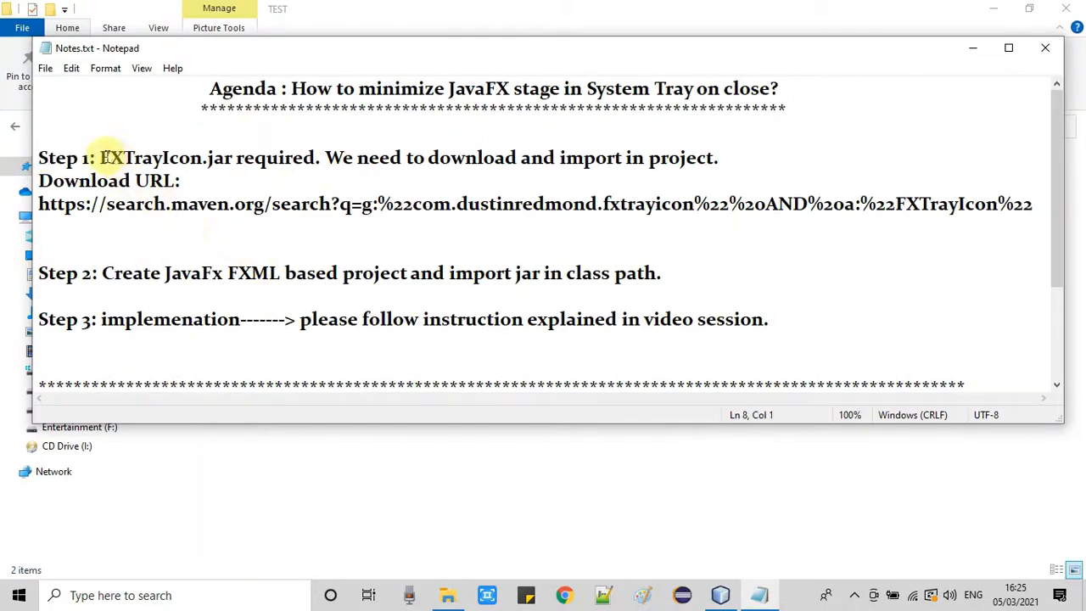
{"action": "double_click", "coordinate": [148, 158]}
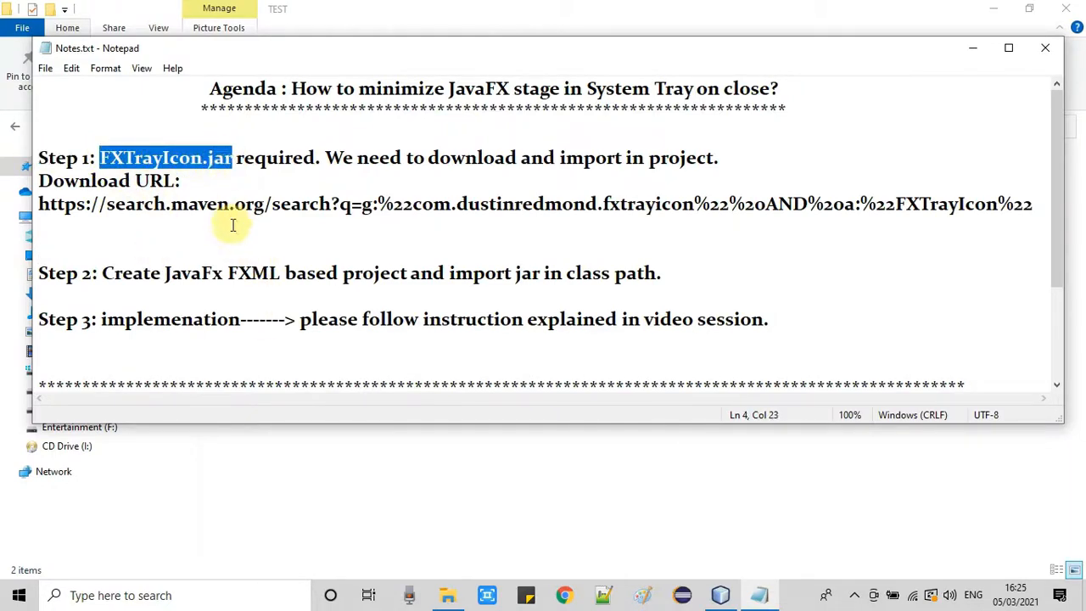
{"action": "mouse_move", "coordinate": [313, 163]}
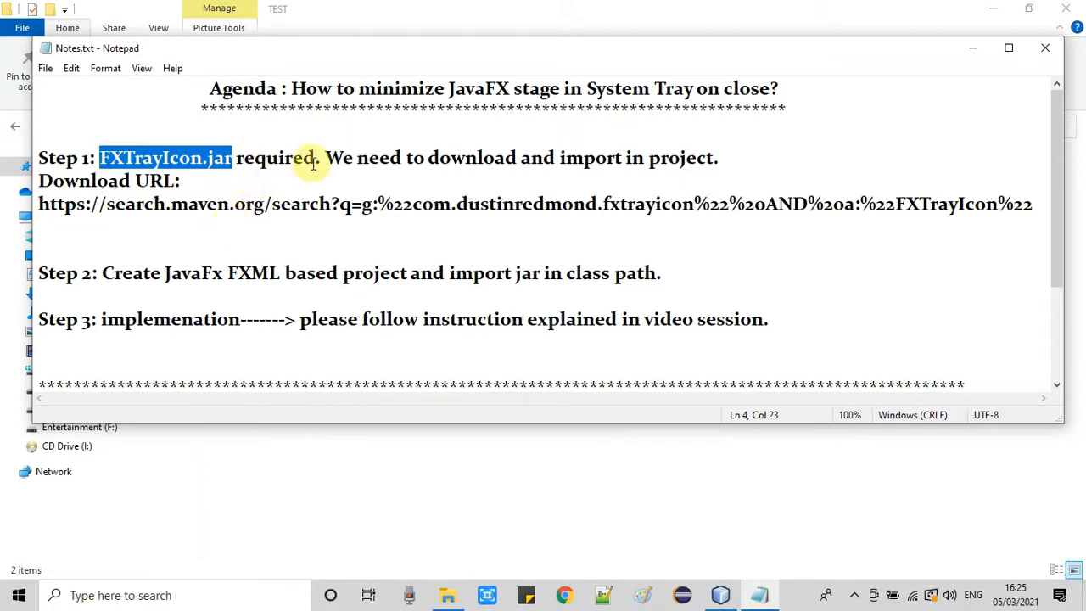
{"action": "left_click_drag", "start_coordinate": [325, 158], "coordinate": [721, 180]}
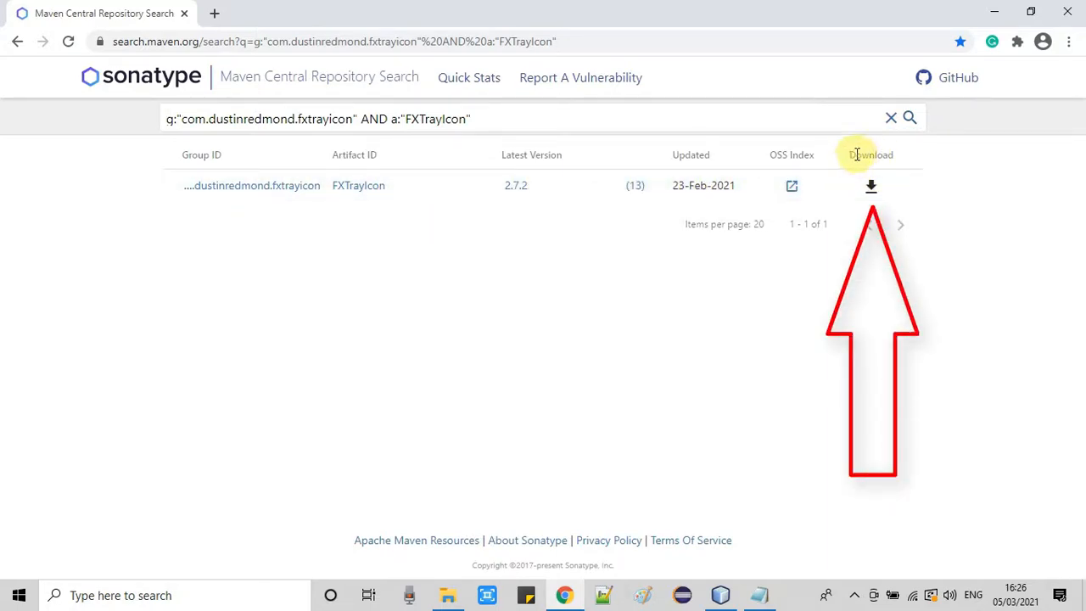
- Download the plain FXTrayIcon-2.7.2.jar (12.8 KB) from the result row's download options
{"action": "left_click", "coordinate": [871, 185]}
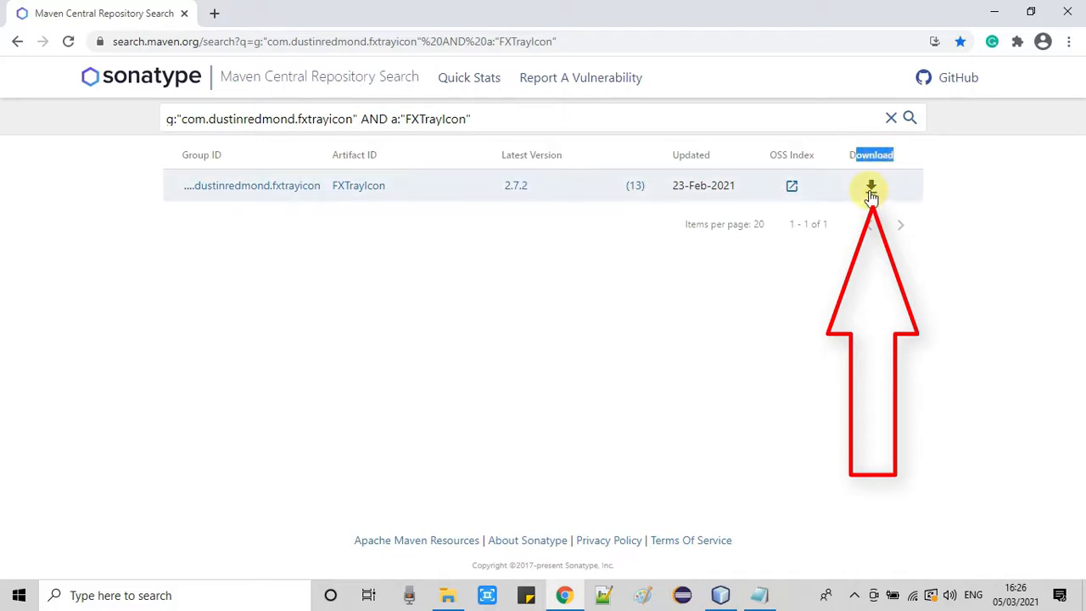
{"action": "left_click", "coordinate": [871, 186]}
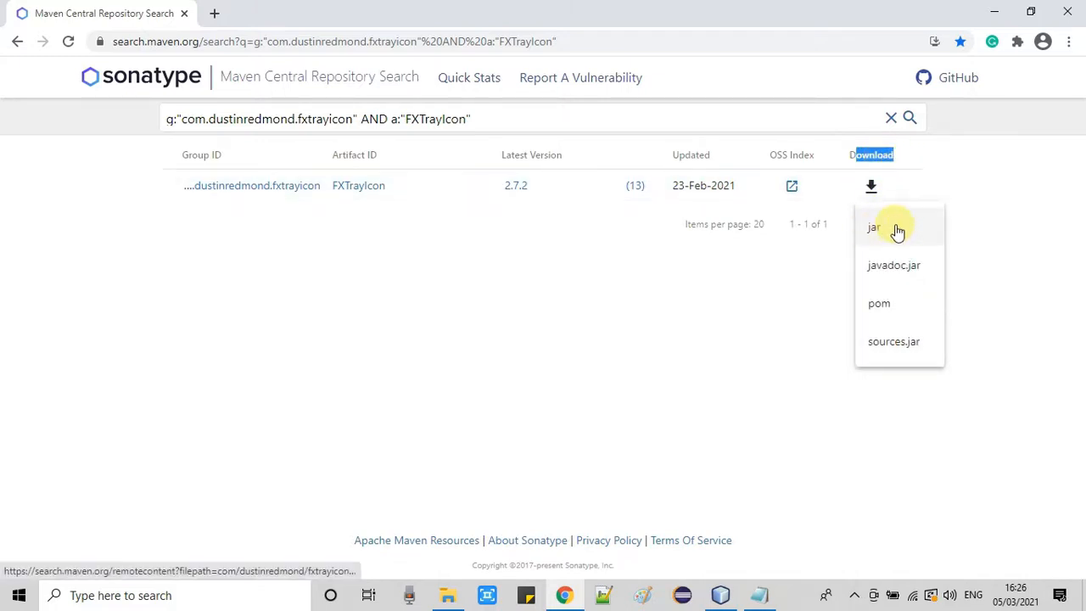
{"action": "mouse_move", "coordinate": [884, 268]}
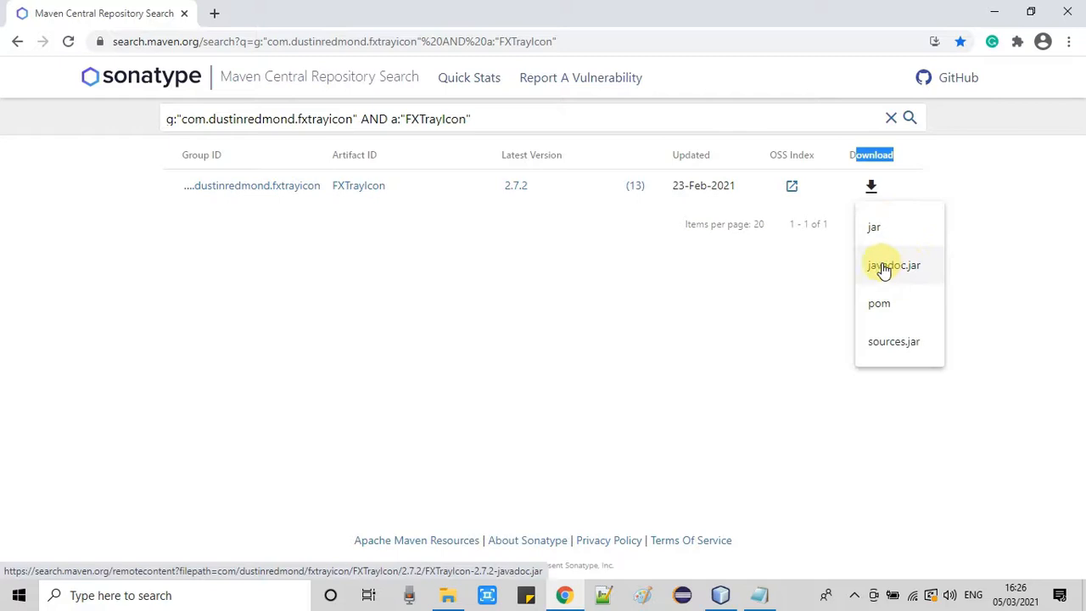
{"action": "mouse_move", "coordinate": [874, 230]}
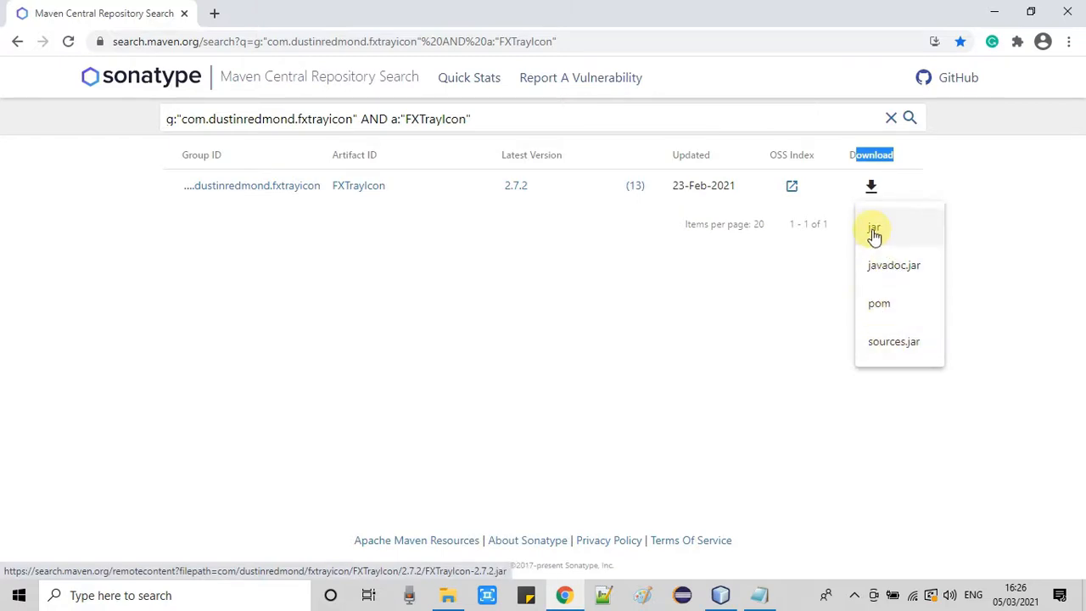
{"action": "left_click", "coordinate": [881, 230]}
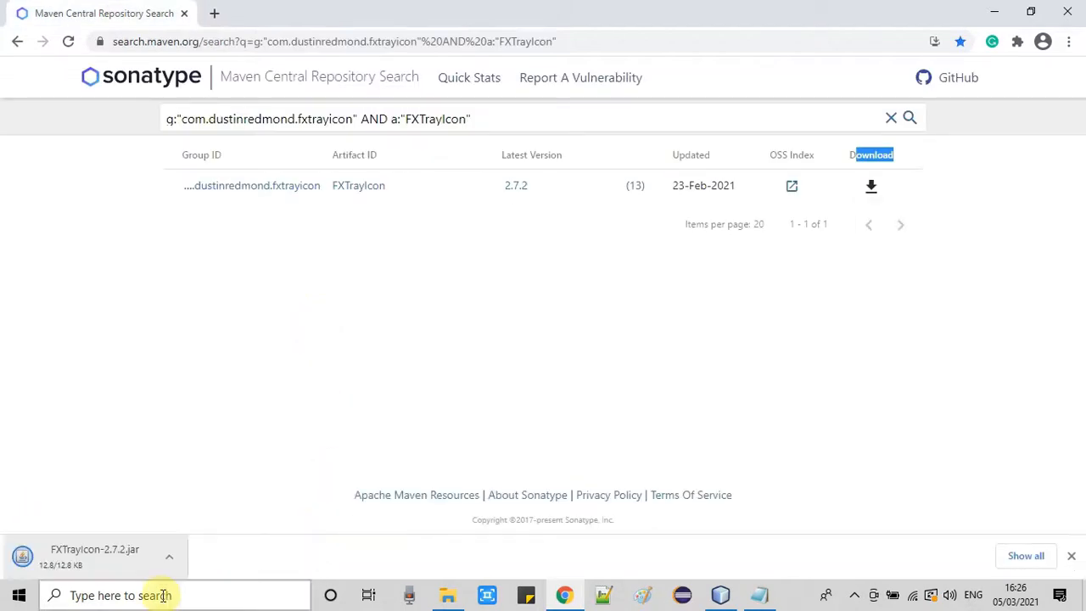
{"action": "mouse_move", "coordinate": [465, 581]}
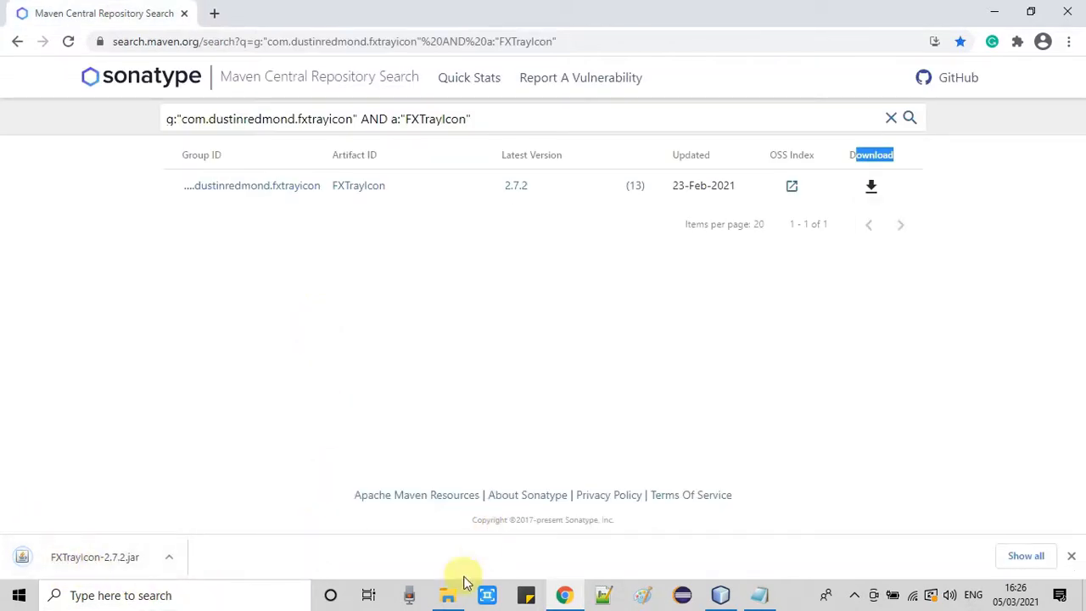
- Find FXTrayIcon-2.7.2.jar in TEST and check demo.gif's 89×91 dimensions in Properties
{"action": "left_click", "coordinate": [447, 595]}
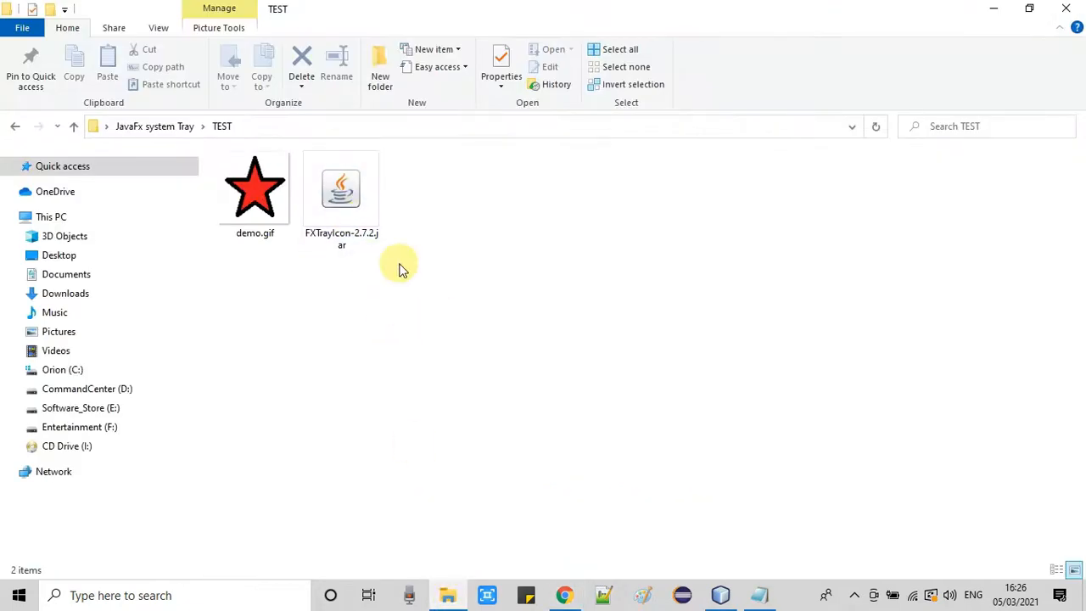
{"action": "left_click", "coordinate": [340, 189]}
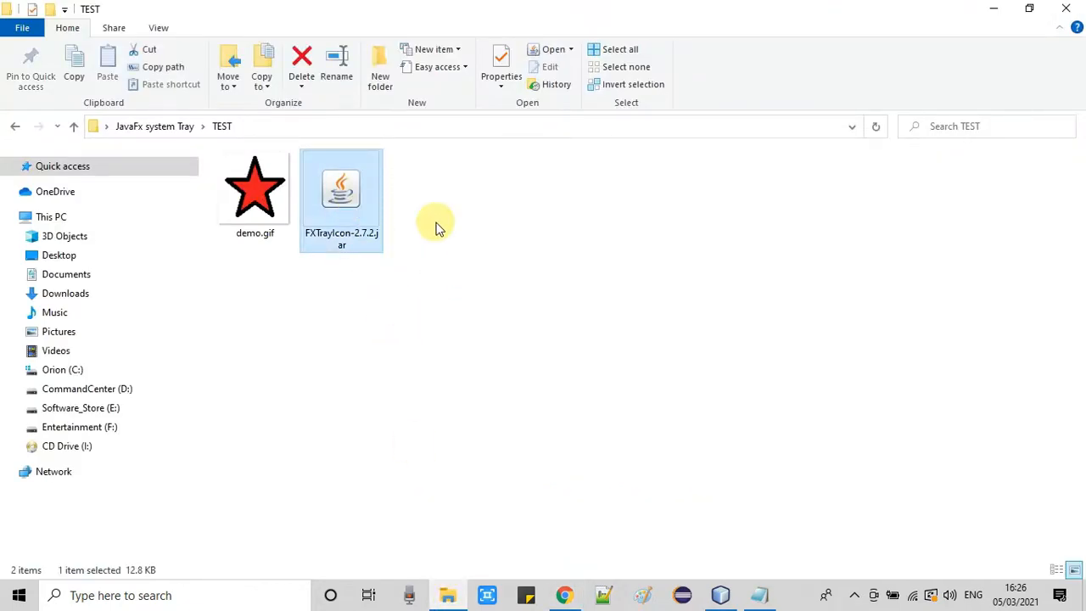
{"action": "mouse_move", "coordinate": [257, 204]}
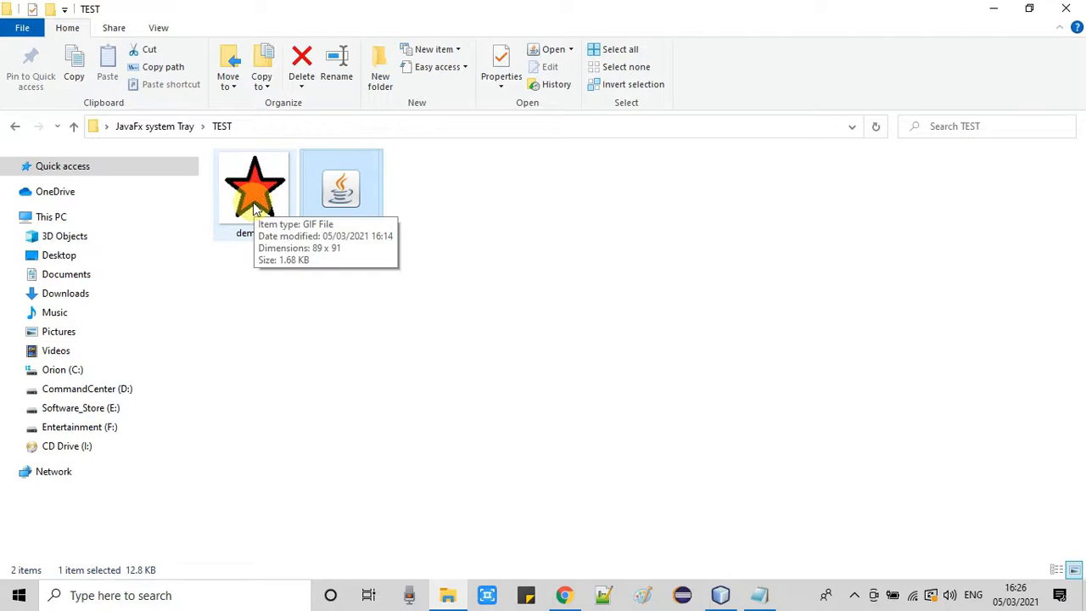
{"action": "left_click", "coordinate": [255, 187]}
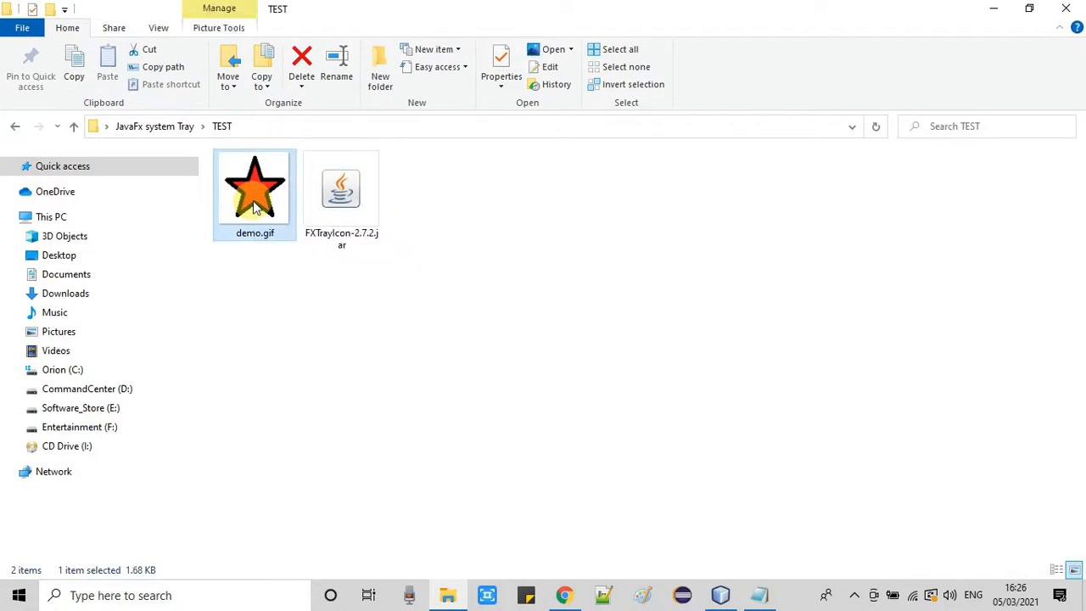
{"action": "right_click", "coordinate": [254, 187]}
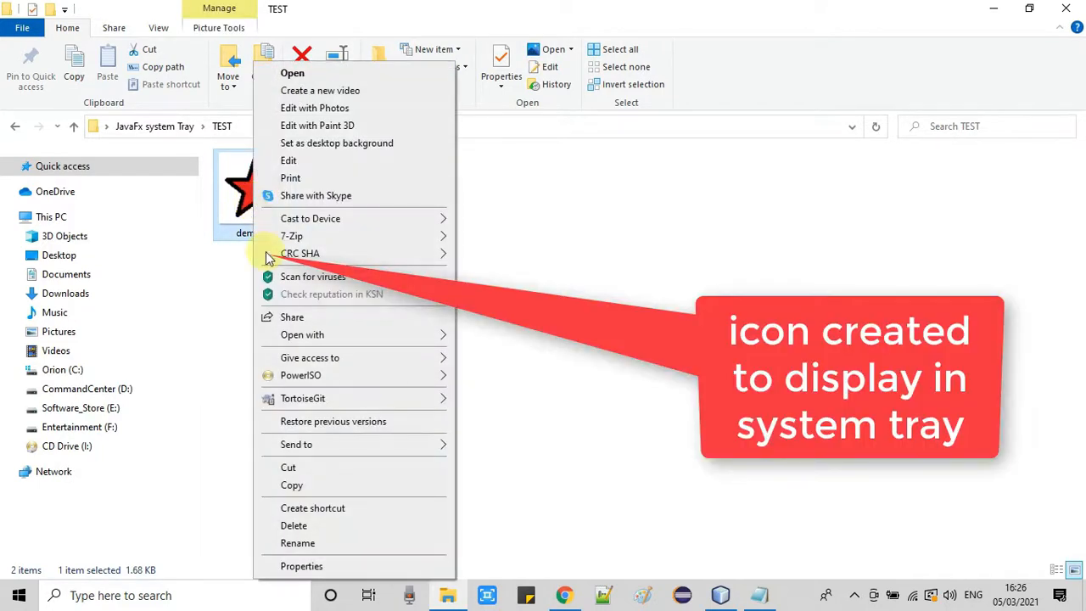
{"action": "left_click", "coordinate": [302, 567]}
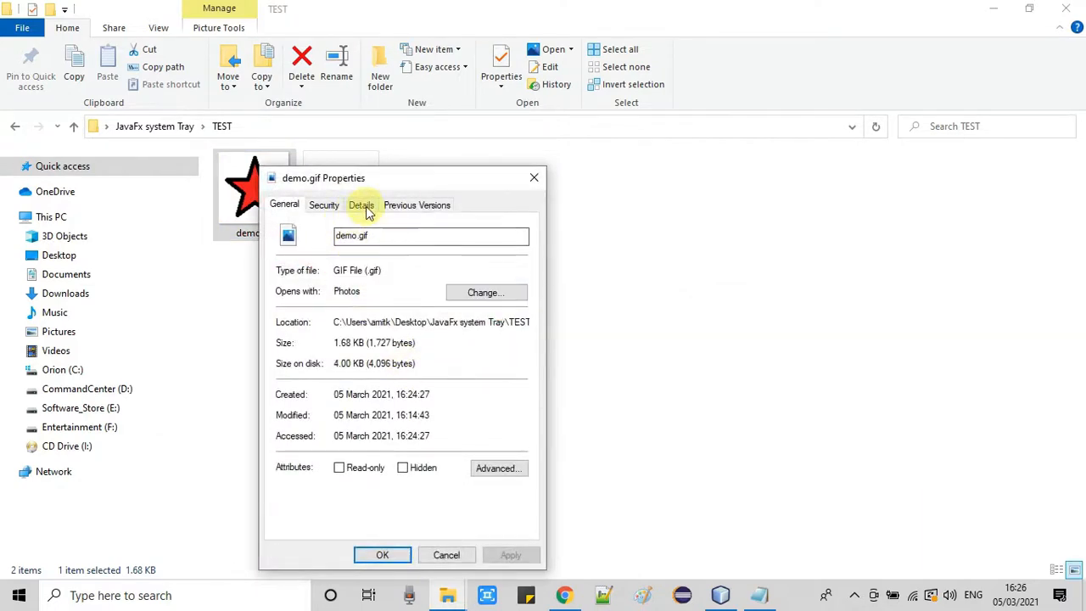
{"action": "left_click", "coordinate": [360, 204]}
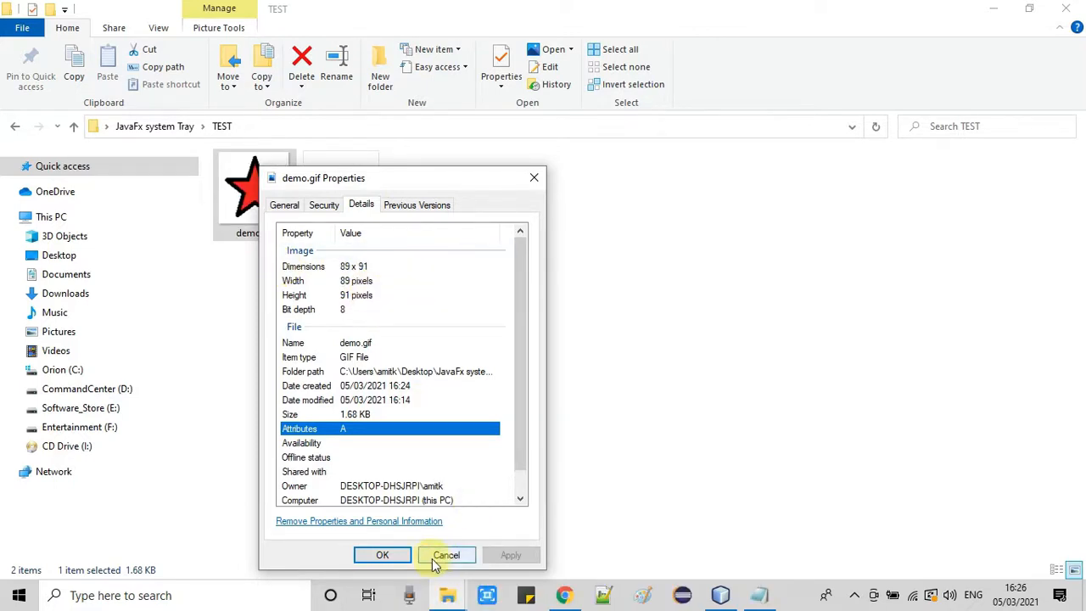
{"action": "left_click", "coordinate": [447, 555]}
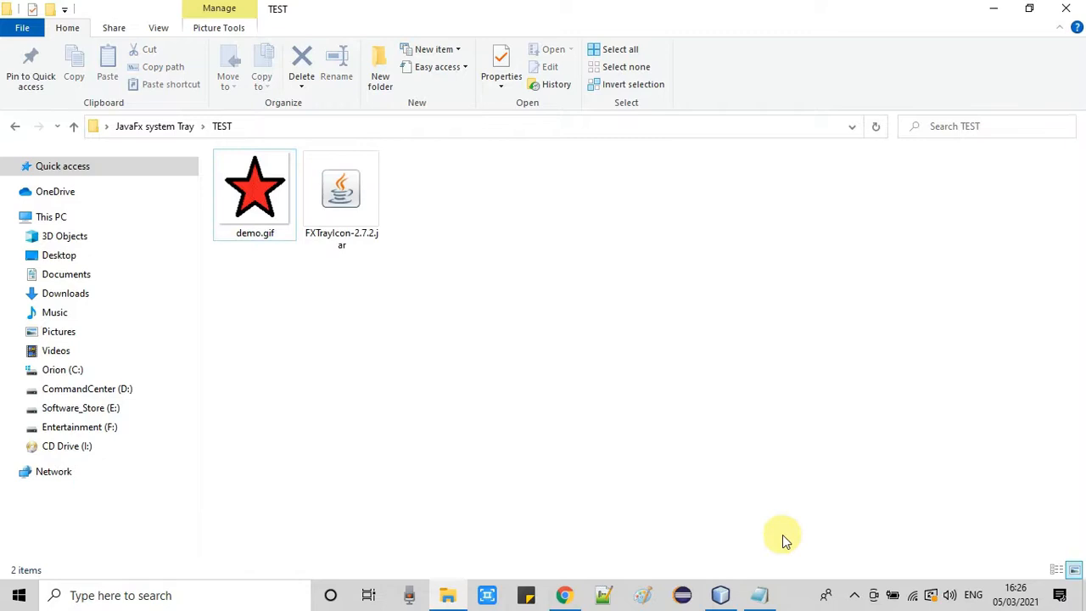
- Highlight the notes step on creating a JavaFX FXML project and adding the jar
{"action": "left_click", "coordinate": [758, 594]}
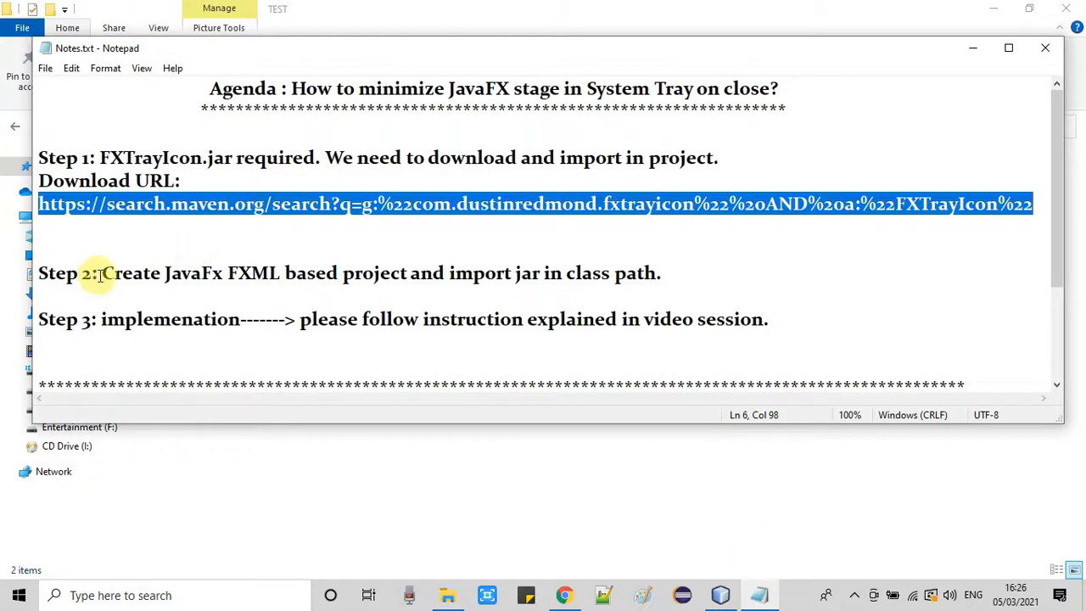
{"action": "left_click_drag", "start_coordinate": [102, 273], "coordinate": [248, 273]}
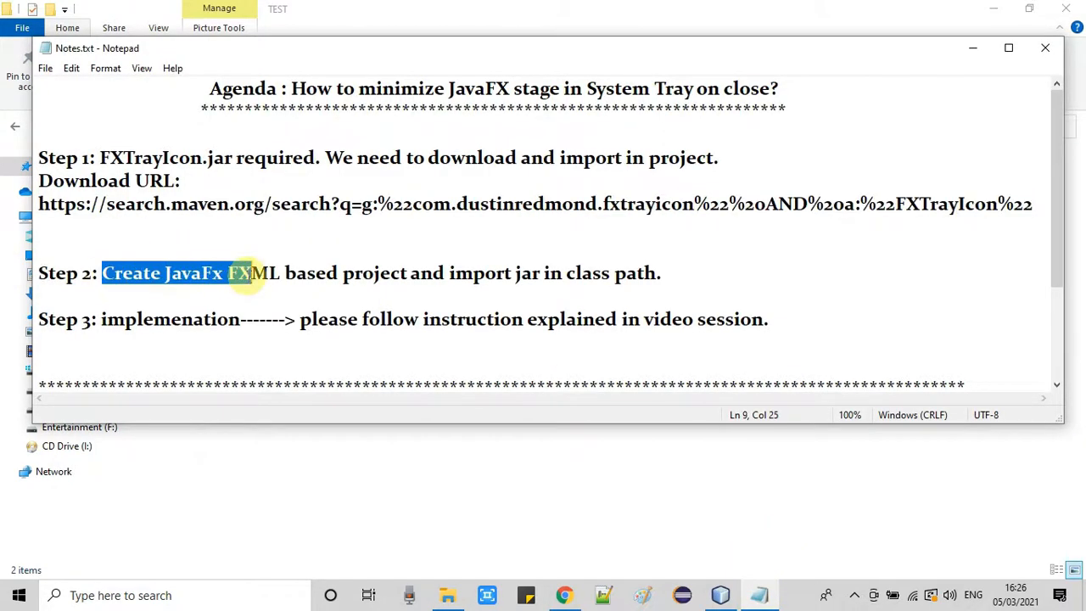
{"action": "left_click_drag", "start_coordinate": [246, 273], "coordinate": [556, 272]}
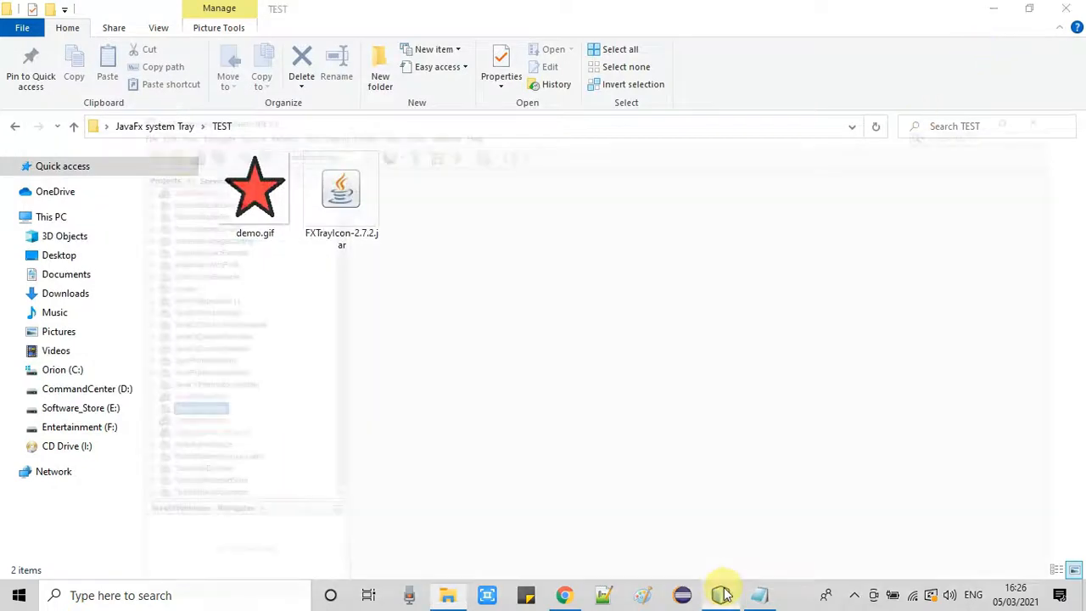
- Create a JavaFX FXML Application project named JavaFXSystemTray via File > New Project
{"action": "left_click", "coordinate": [719, 596]}
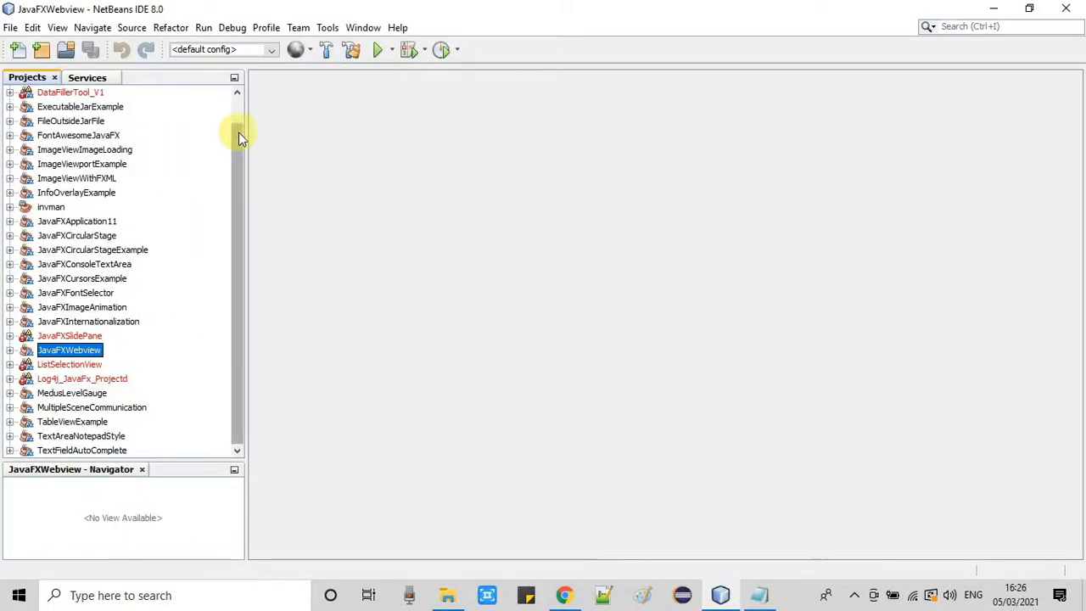
{"action": "left_click", "coordinate": [11, 27]}
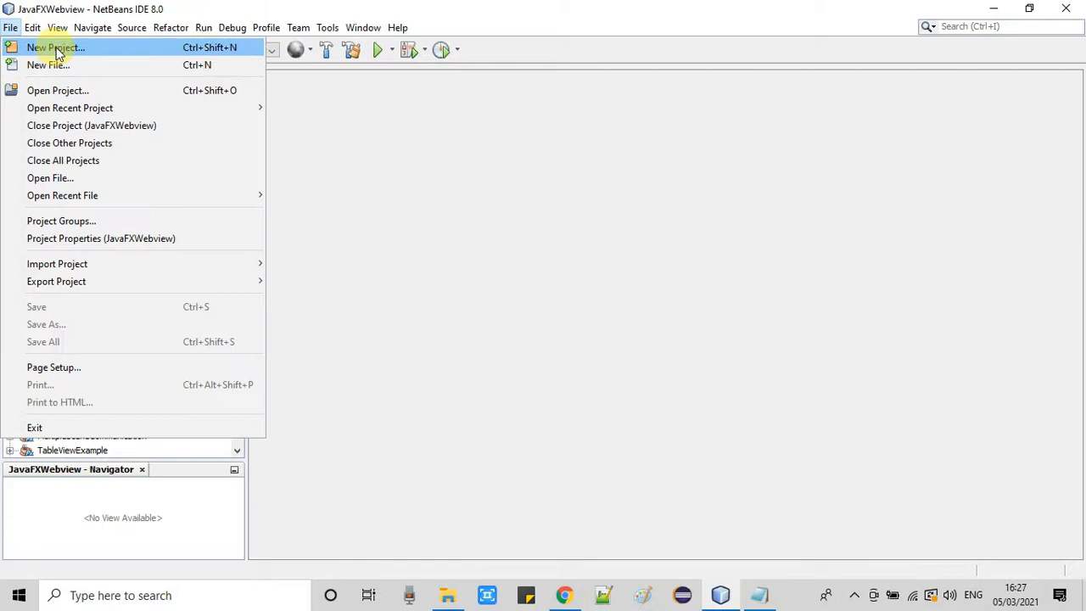
{"action": "left_click", "coordinate": [58, 47]}
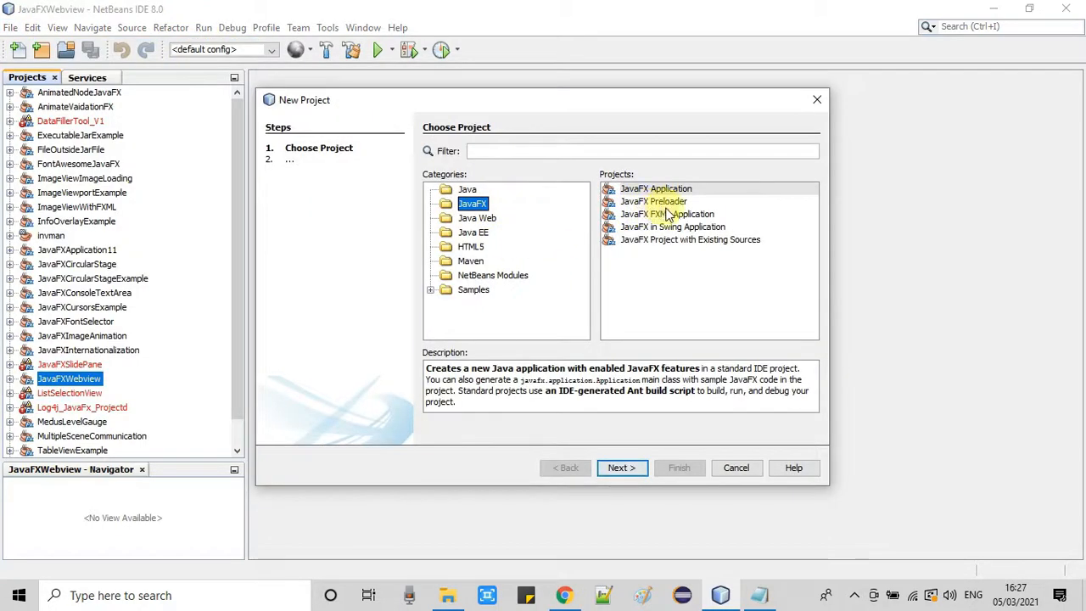
{"action": "left_click", "coordinate": [622, 468]}
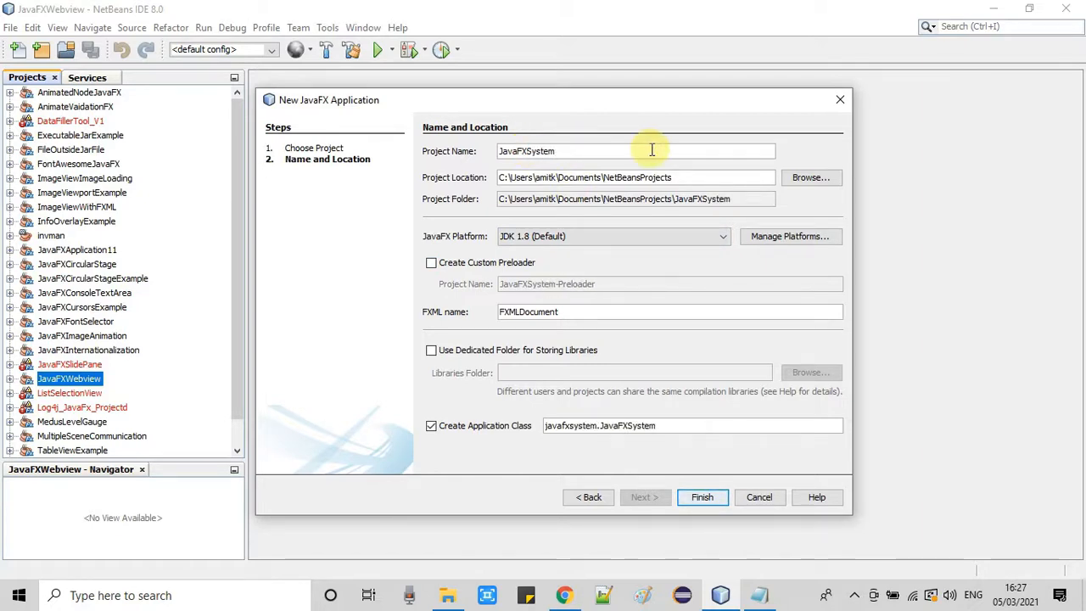
{"action": "type", "text": "Tray"}
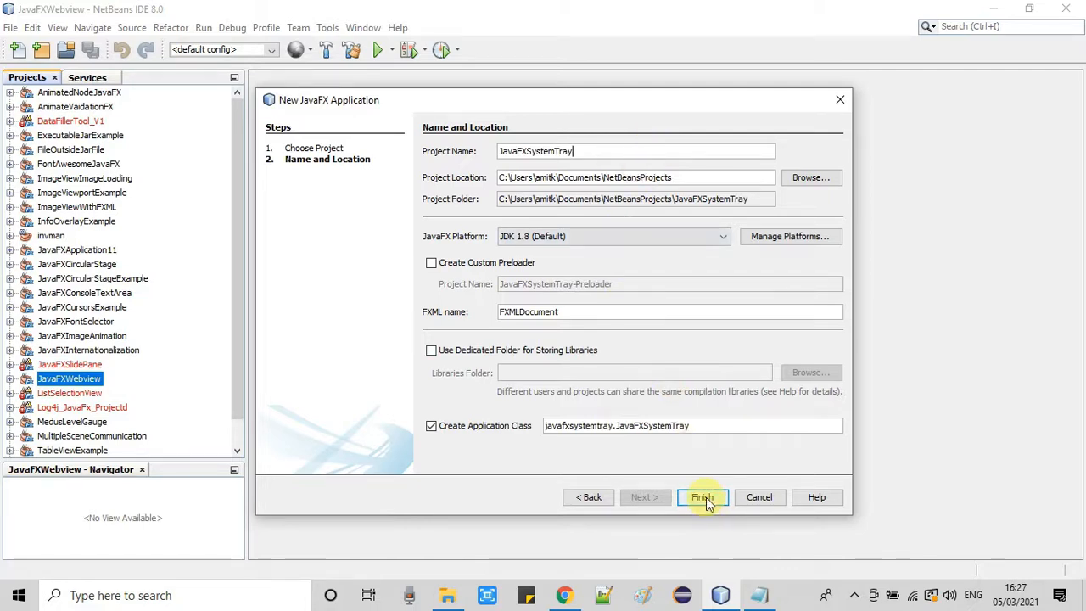
{"action": "left_click", "coordinate": [702, 498]}
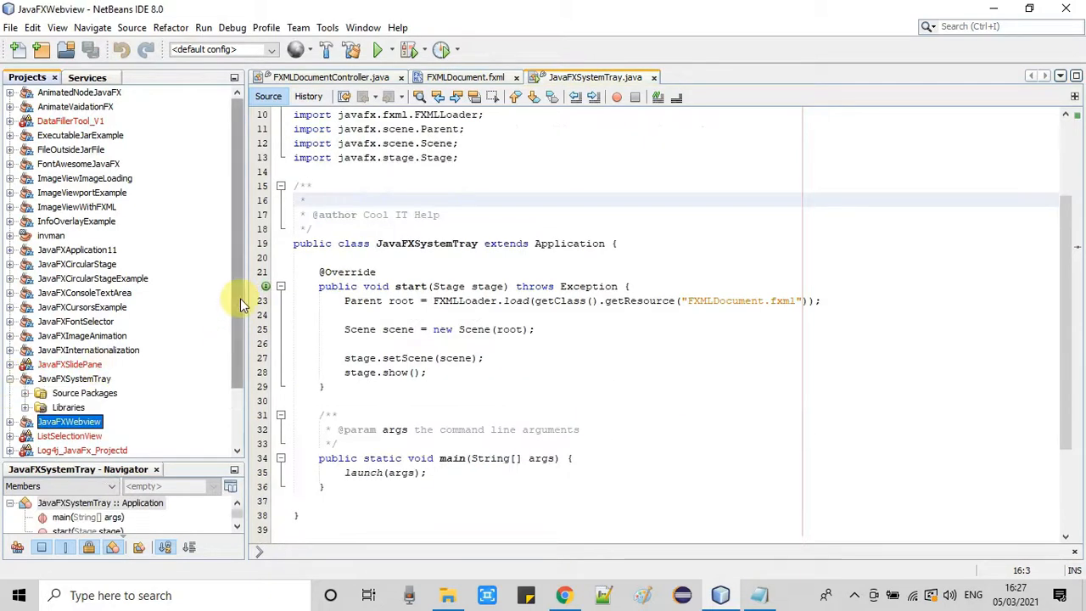
- Expand JavaFXSystemTray's javafxsystemtray package and select JavaFXSystemTray.java
{"action": "scroll", "scroll_direction": "down", "scroll_amount": 3}
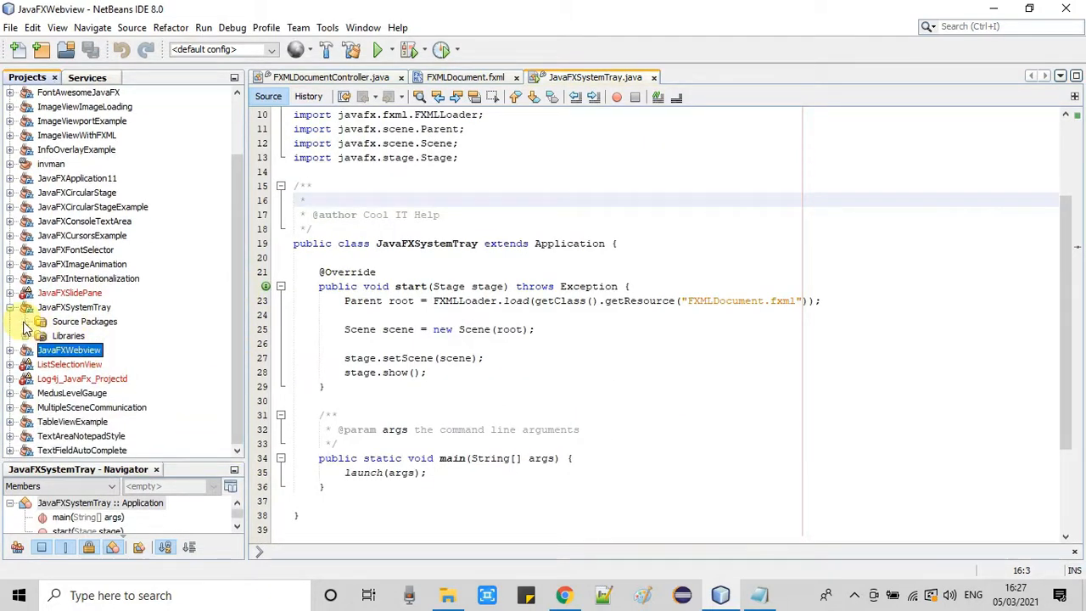
{"action": "left_click", "coordinate": [41, 322]}
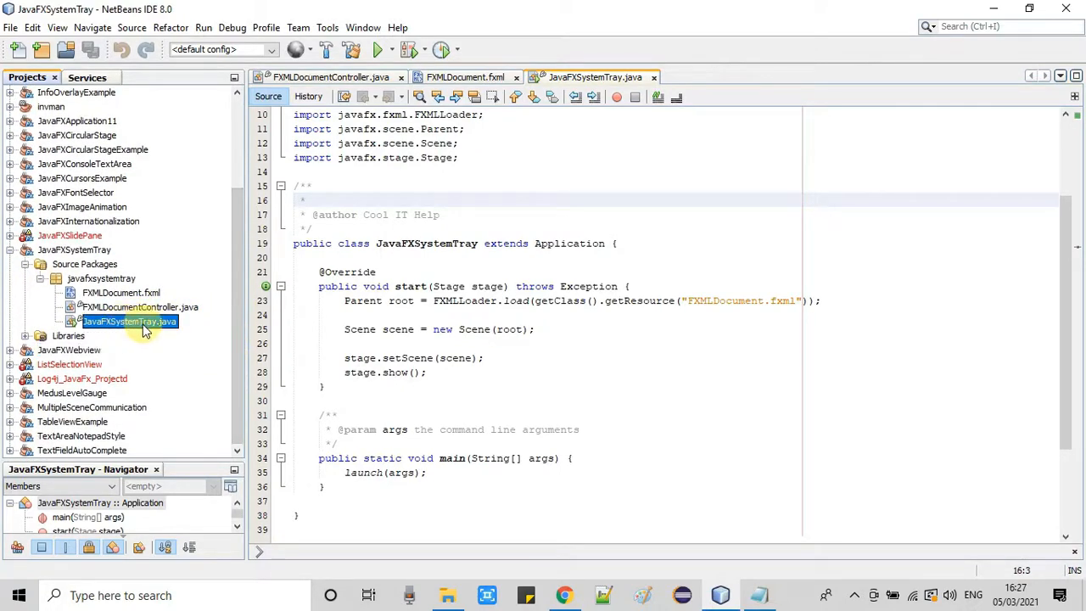
{"action": "left_click", "coordinate": [120, 292]}
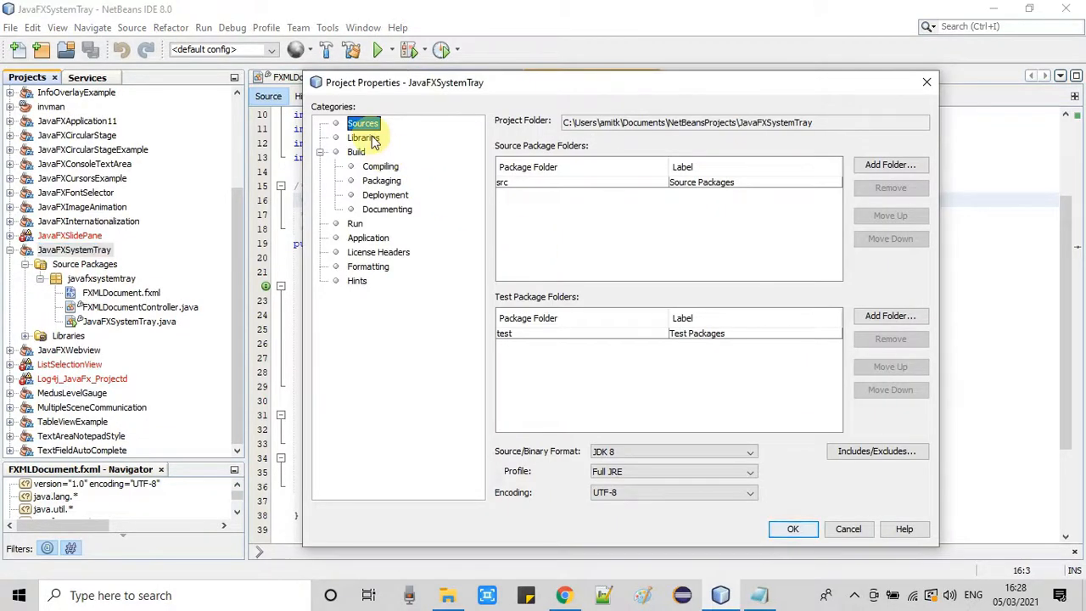
- Add FXTrayIcon-2.7.2.jar from the Desktop TEST folder to the compile-time libraries
{"action": "left_click", "coordinate": [361, 137]}
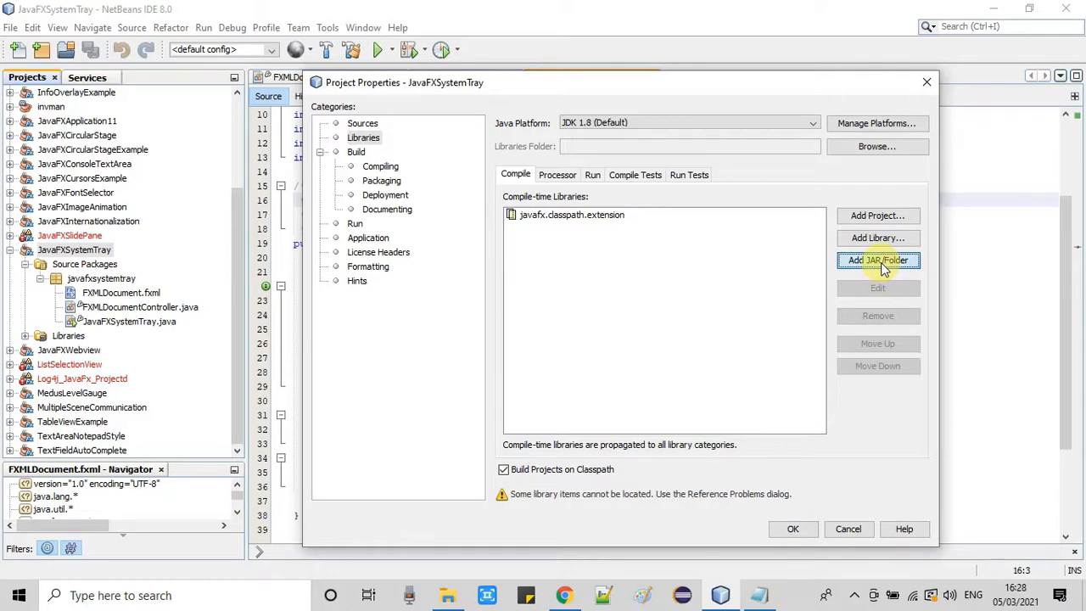
{"action": "left_click", "coordinate": [878, 260]}
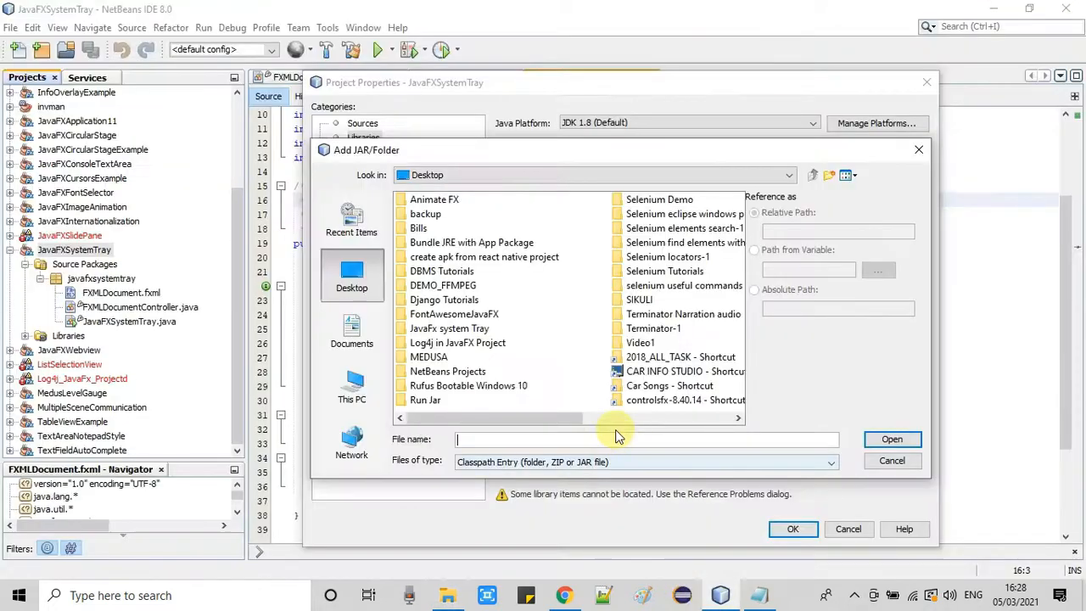
{"action": "type", "text": "C:\\Users\\amitk\\Desktop\\JavaFx system Tray\\TEST"}
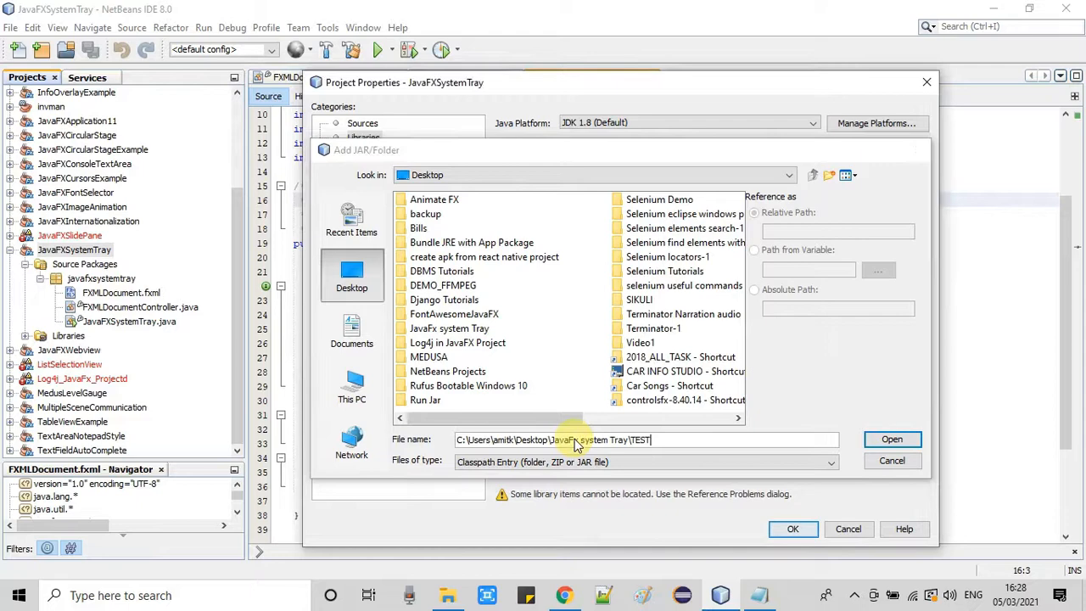
{"action": "left_click", "coordinate": [892, 439]}
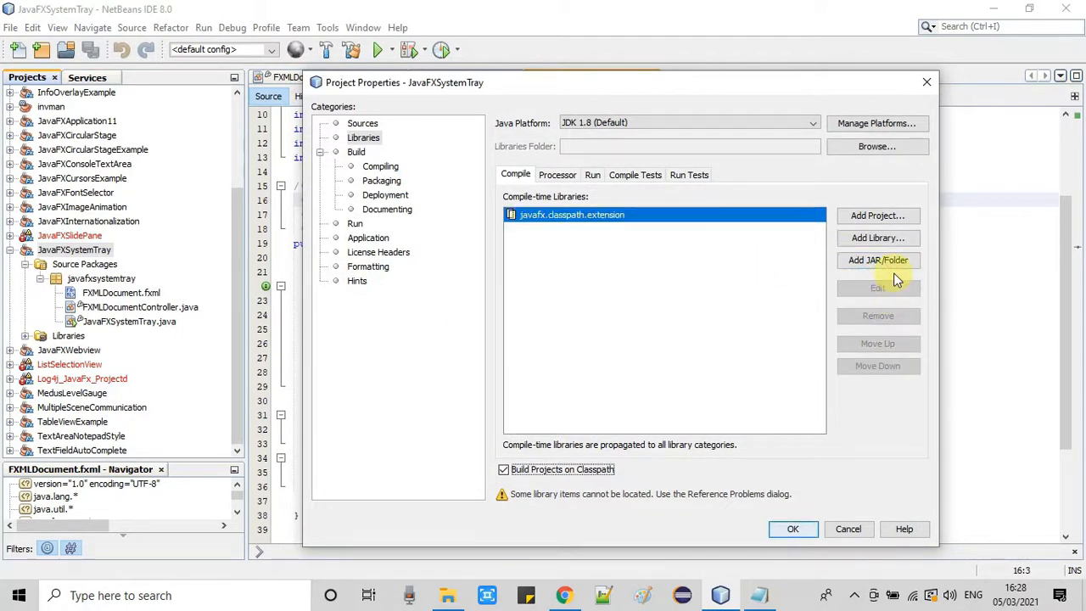
{"action": "left_click", "coordinate": [878, 261]}
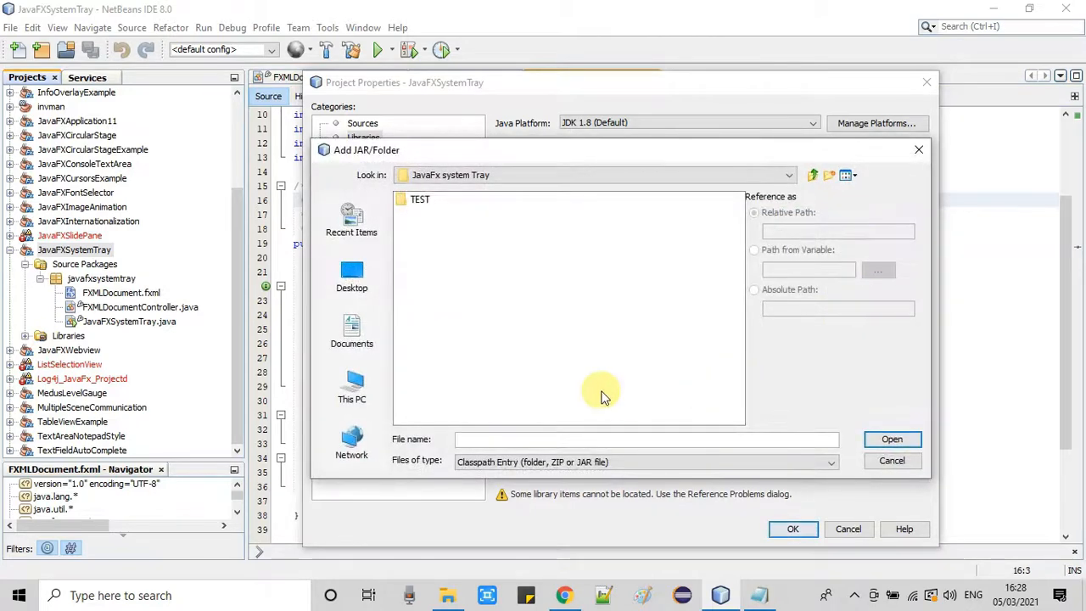
{"action": "double_click", "coordinate": [420, 199]}
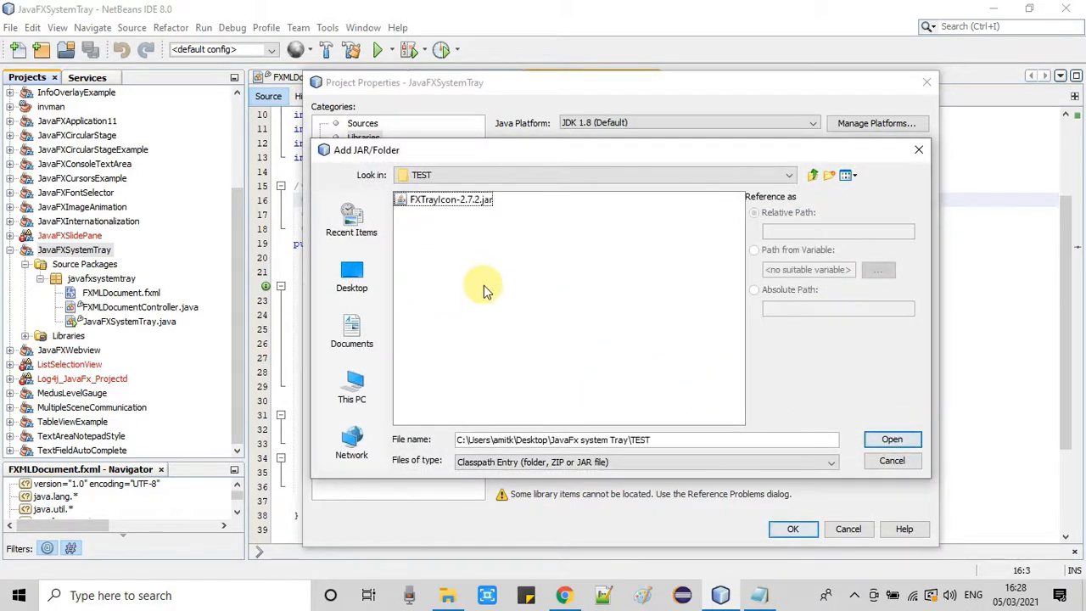
{"action": "left_click", "coordinate": [450, 200]}
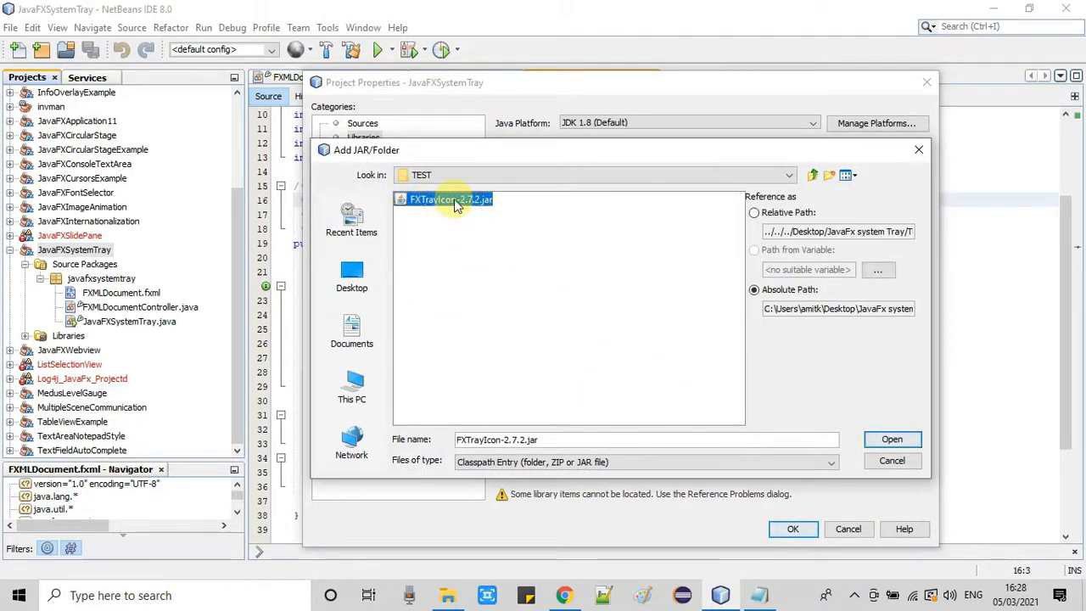
{"action": "left_click", "coordinate": [892, 439]}
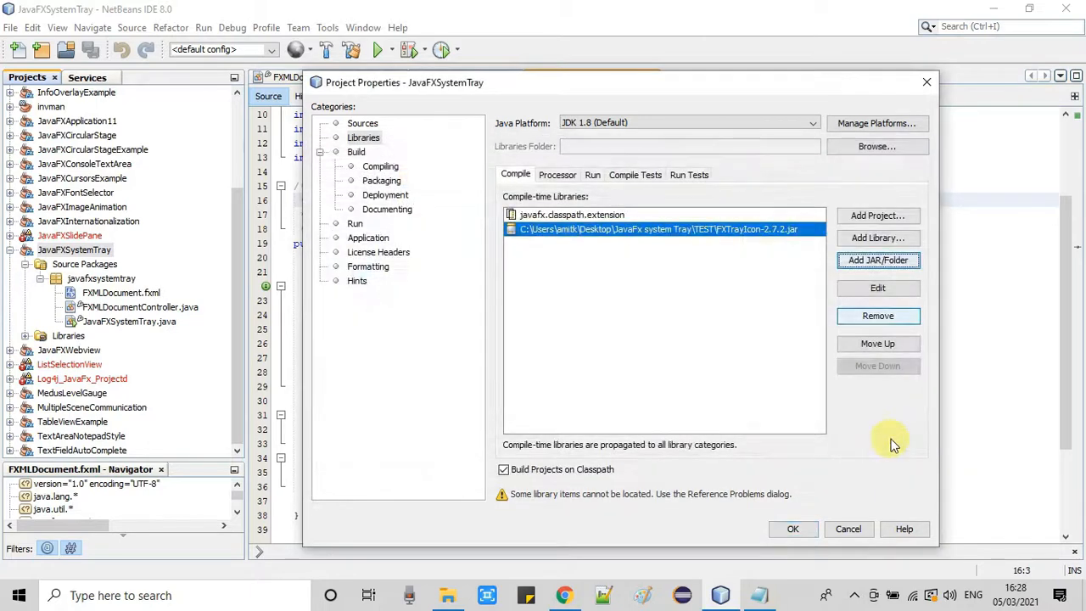
{"action": "mouse_move", "coordinate": [859, 450]}
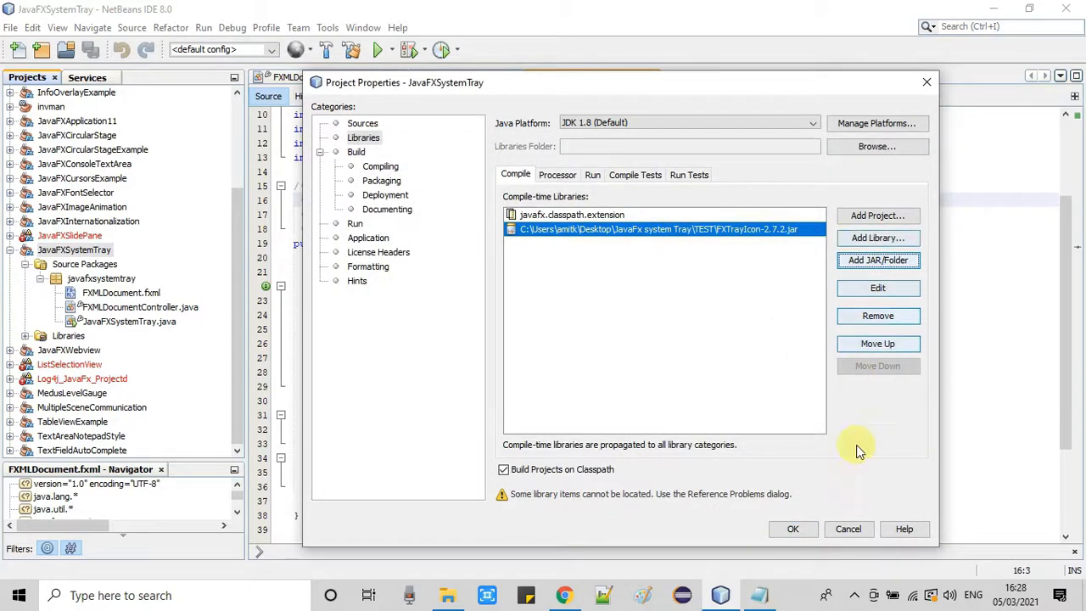
{"action": "left_click", "coordinate": [793, 529]}
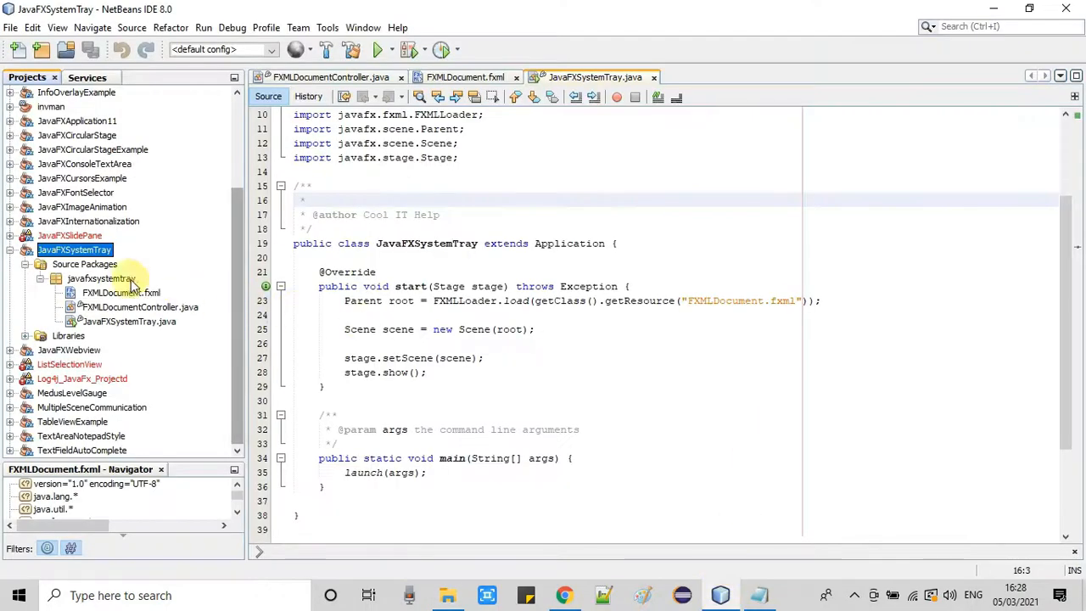
- Paste the copied demo.gif into the javafxsystemtray package
{"action": "right_click", "coordinate": [97, 279]}
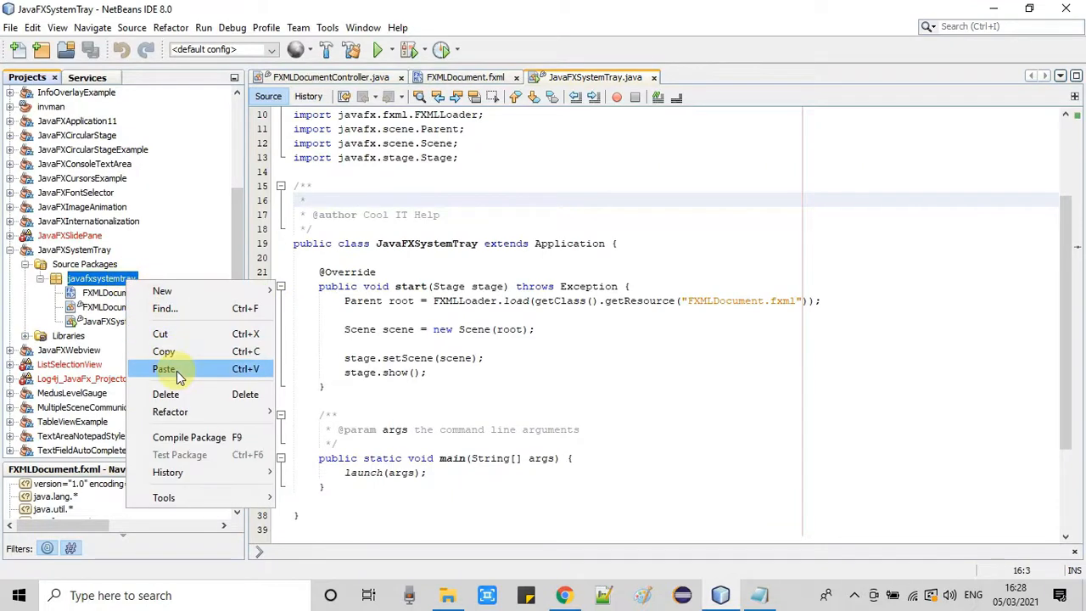
{"action": "left_click", "coordinate": [166, 368]}
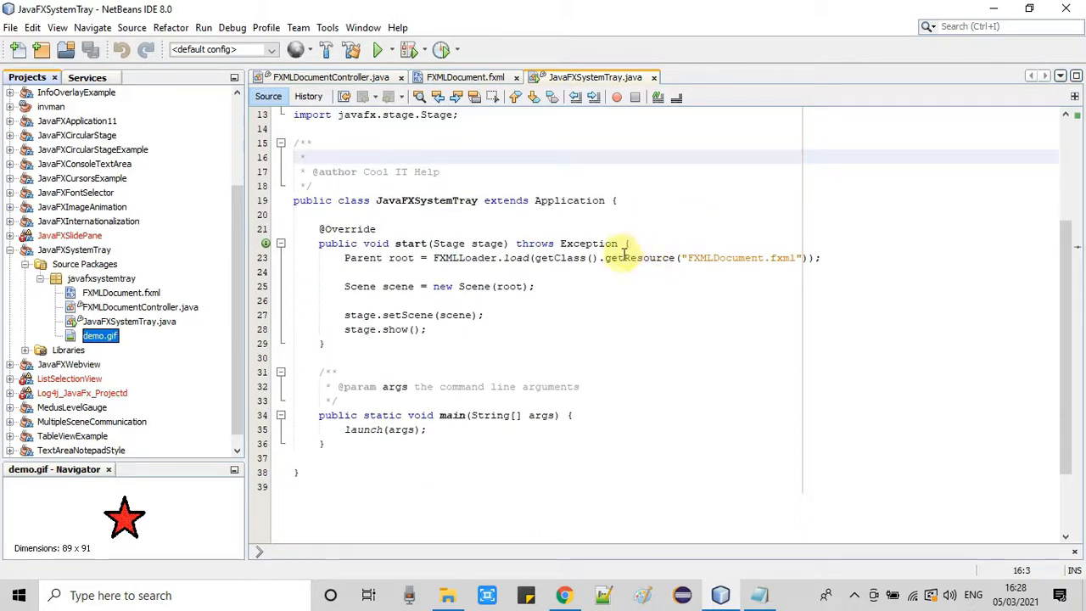
{"action": "mouse_move", "coordinate": [409, 244]}
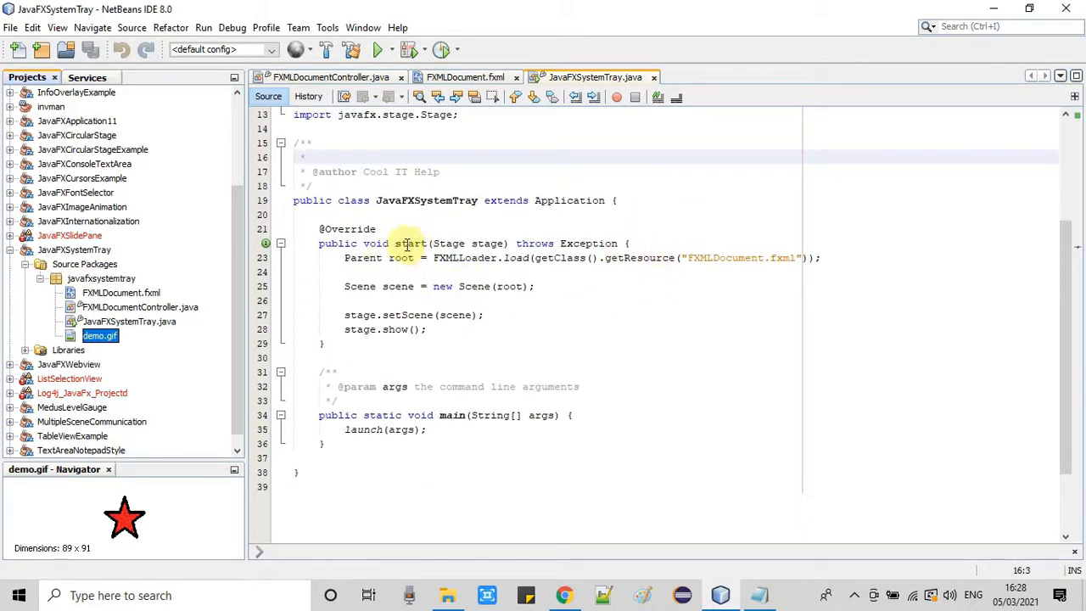
- In start(), build an FXTrayIcon from demo.gif, call show(), and fix its import
{"action": "left_click", "coordinate": [446, 200]}
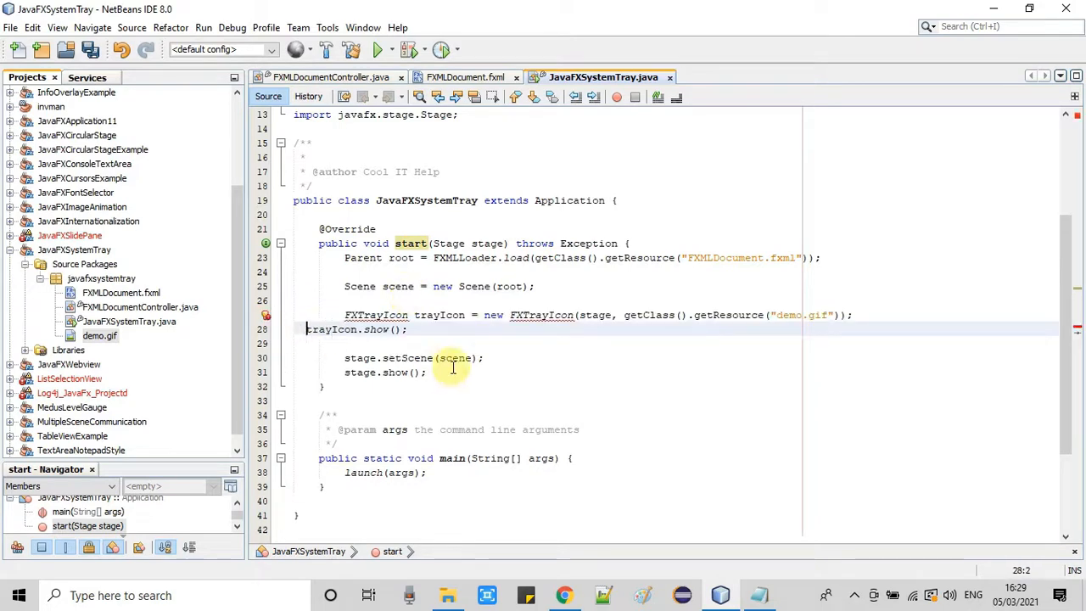
{"action": "double_click", "coordinate": [376, 314]}
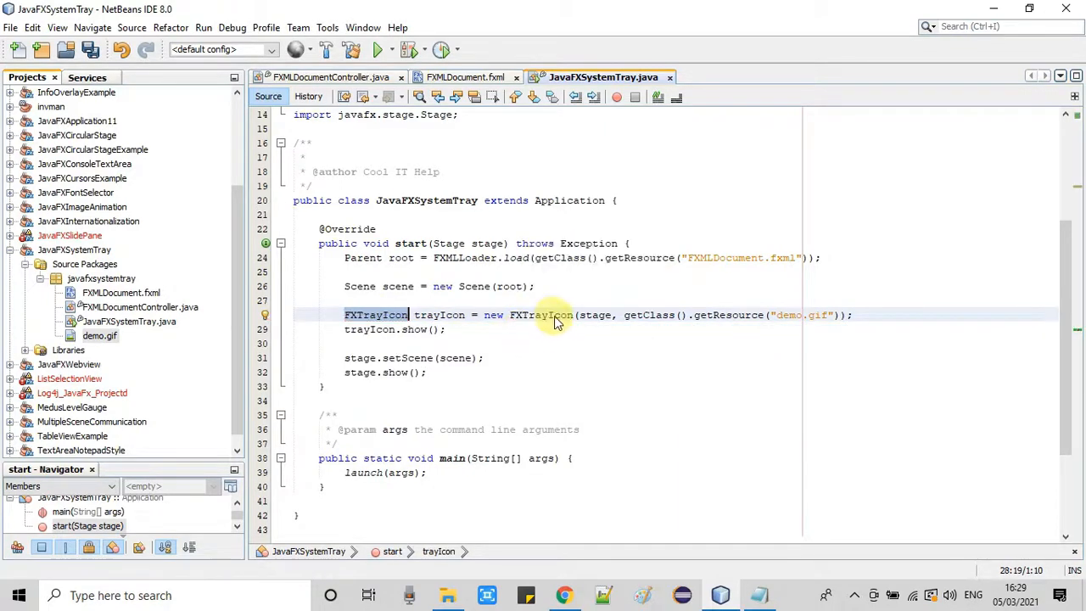
{"action": "left_click", "coordinate": [550, 315]}
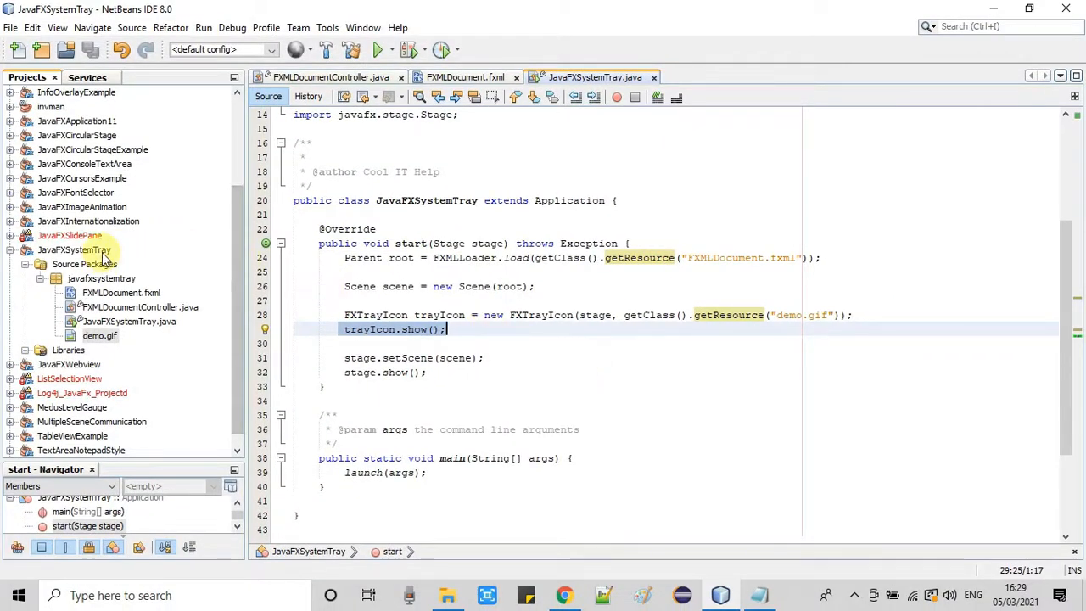
- Run JavaFXSystemTray.java with Run File to open the Click Me! demo window
{"action": "left_click", "coordinate": [75, 250]}
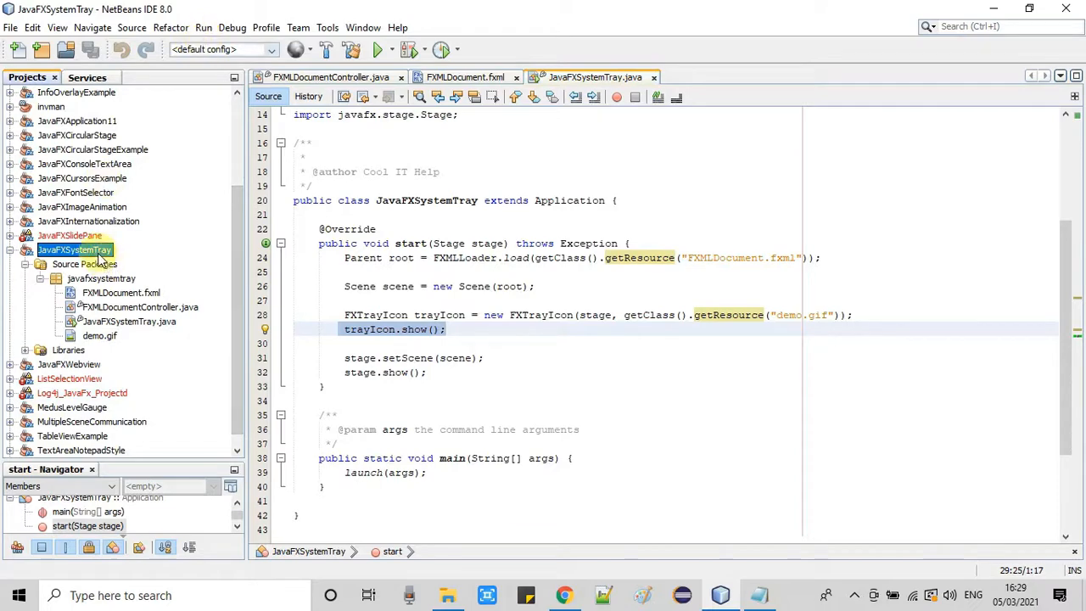
{"action": "right_click", "coordinate": [75, 249]}
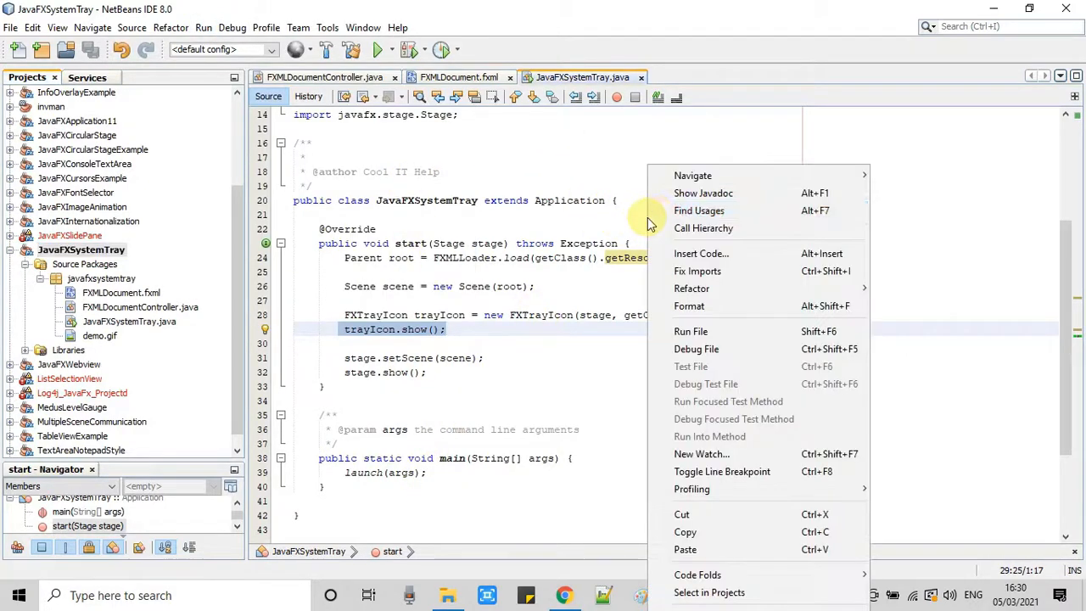
{"action": "mouse_move", "coordinate": [691, 331]}
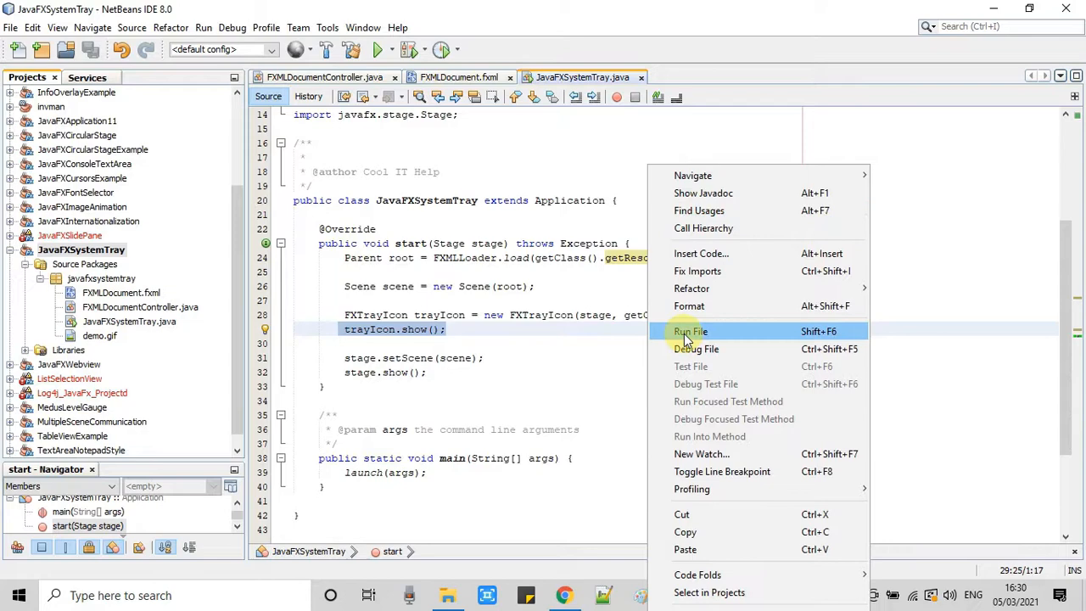
{"action": "left_click", "coordinate": [690, 331]}
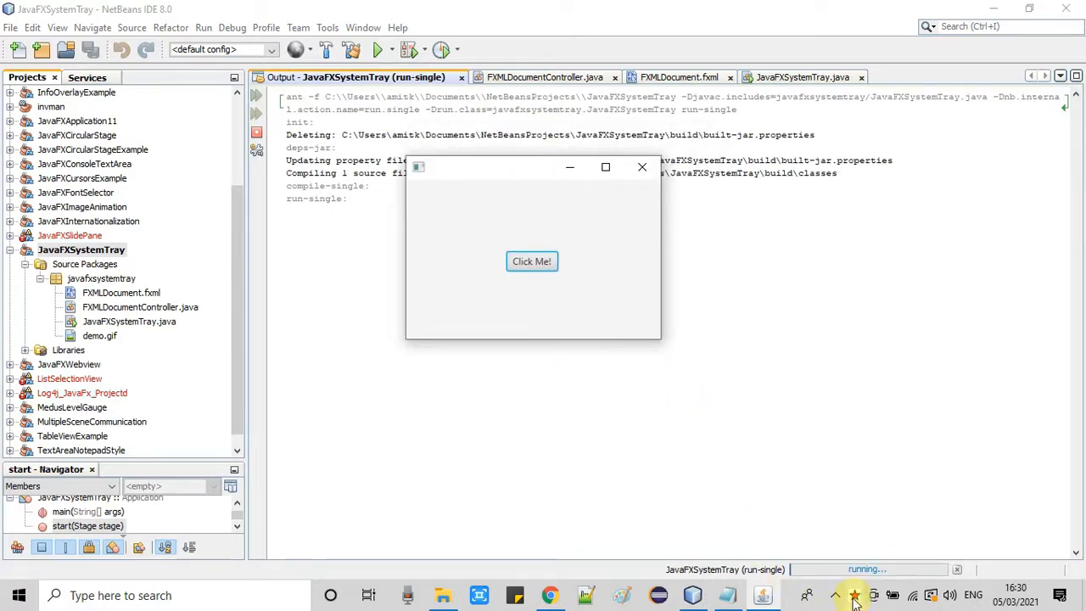
{"action": "mouse_move", "coordinate": [838, 594]}
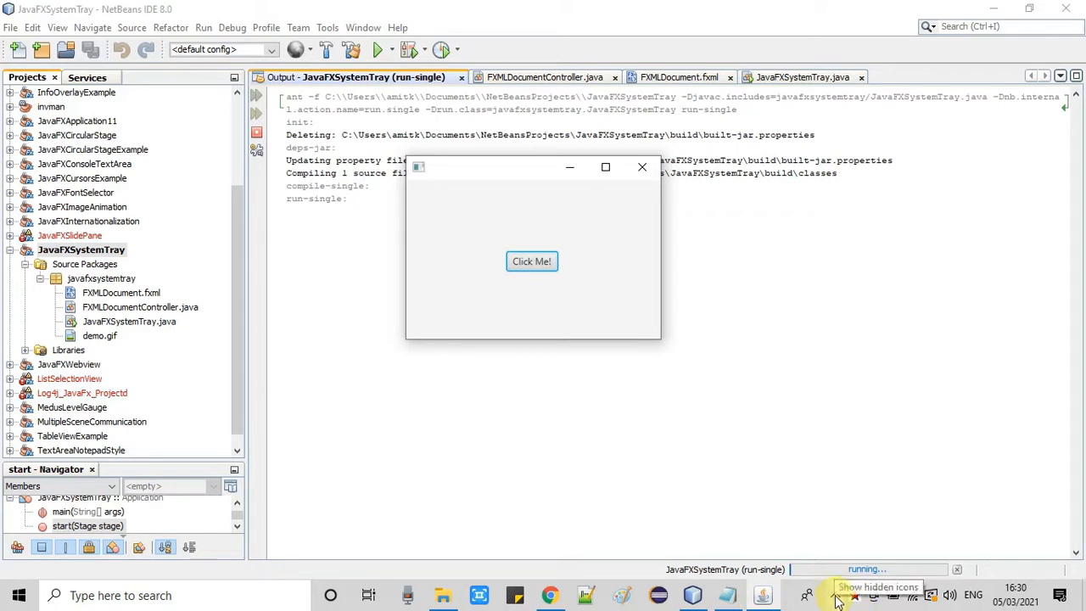
- Hide the demo window to the tray, then restore it from the star icon's Show Application
{"action": "left_click", "coordinate": [838, 596]}
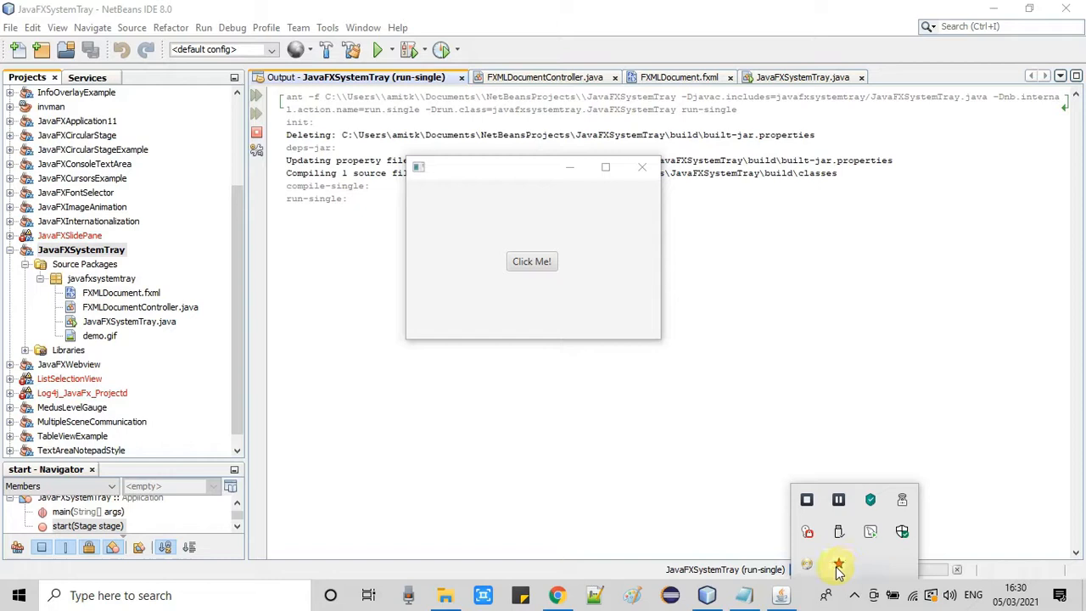
{"action": "mouse_move", "coordinate": [724, 396]}
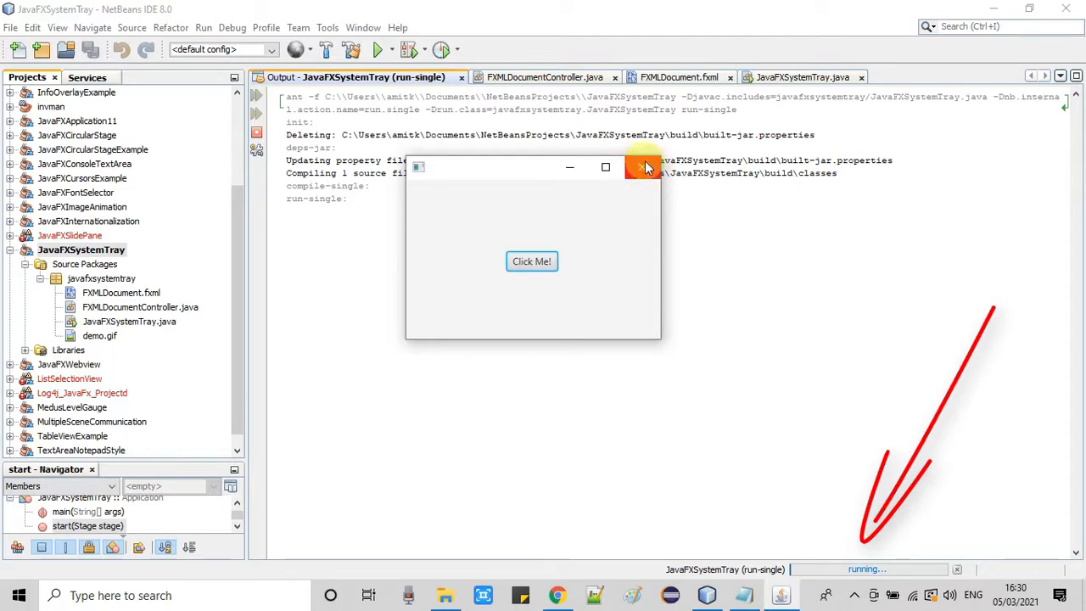
{"action": "left_click", "coordinate": [641, 166]}
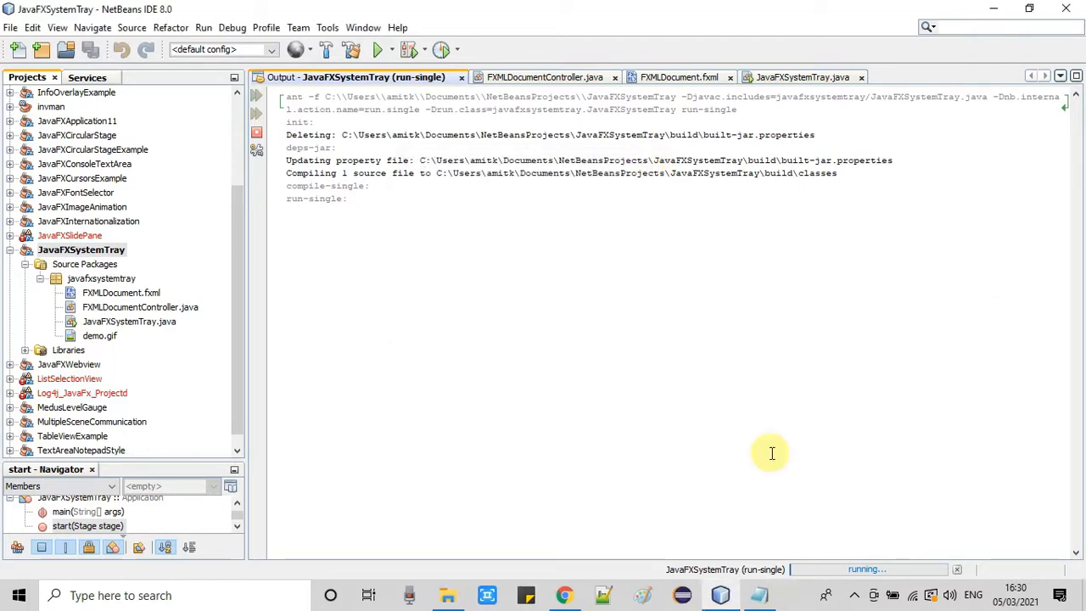
{"action": "mouse_move", "coordinate": [798, 597]}
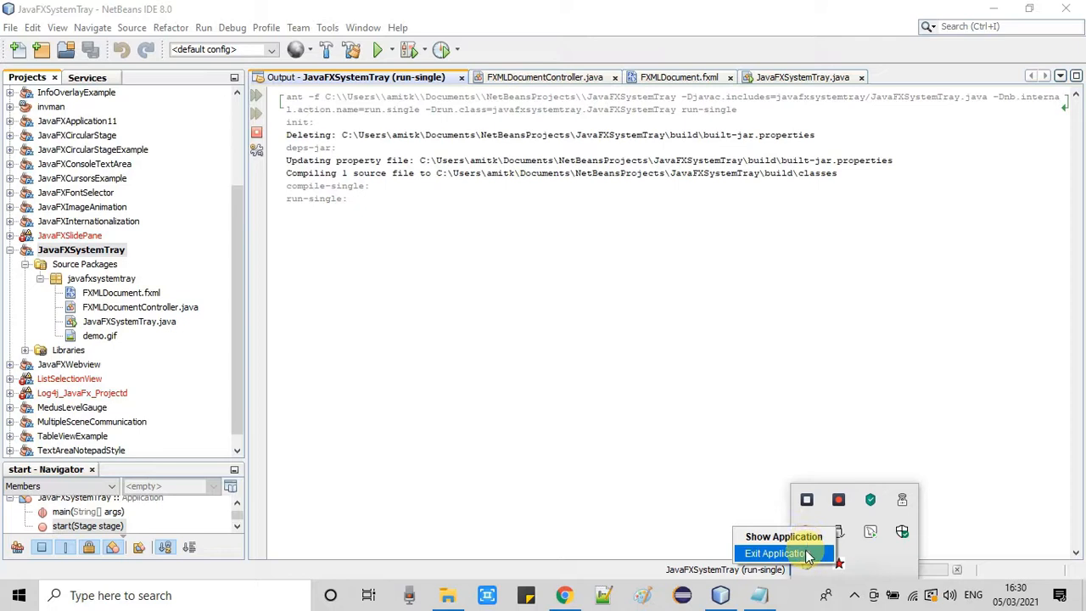
{"action": "mouse_move", "coordinate": [808, 553]}
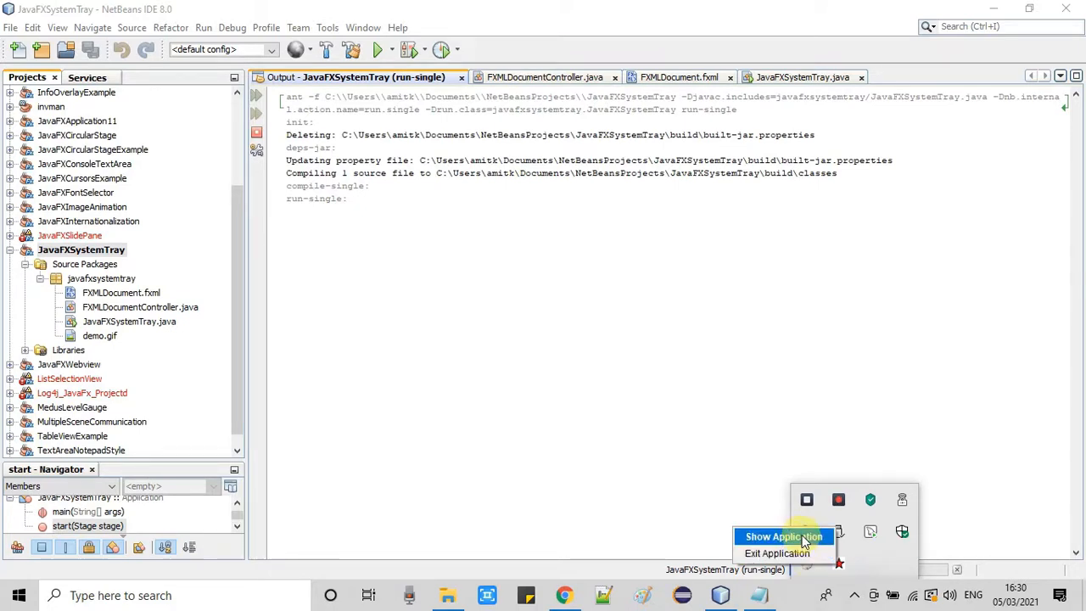
{"action": "mouse_move", "coordinate": [783, 553]}
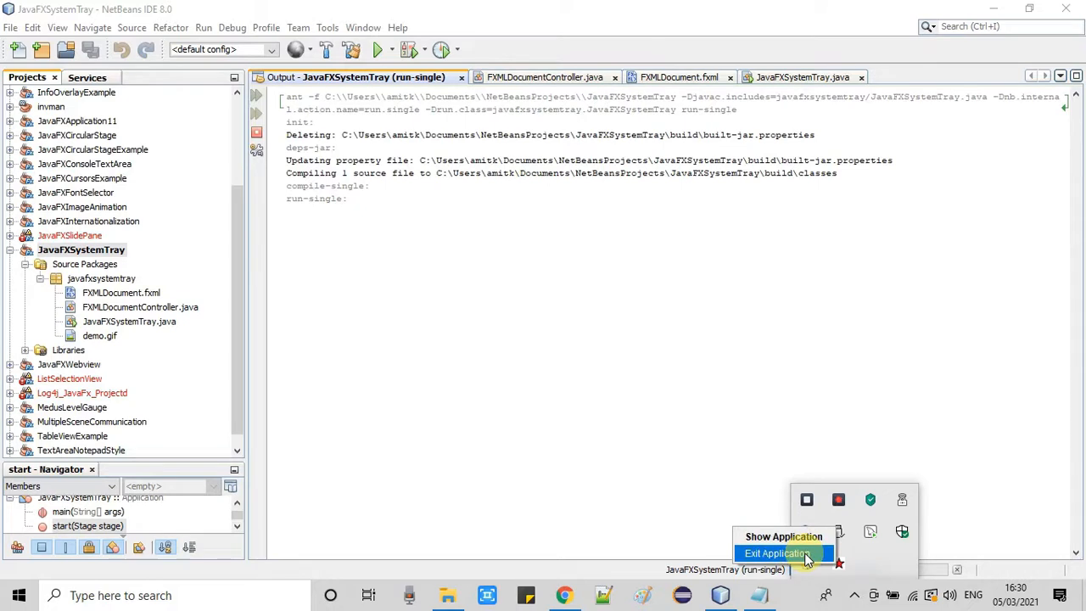
{"action": "left_click", "coordinate": [781, 537]}
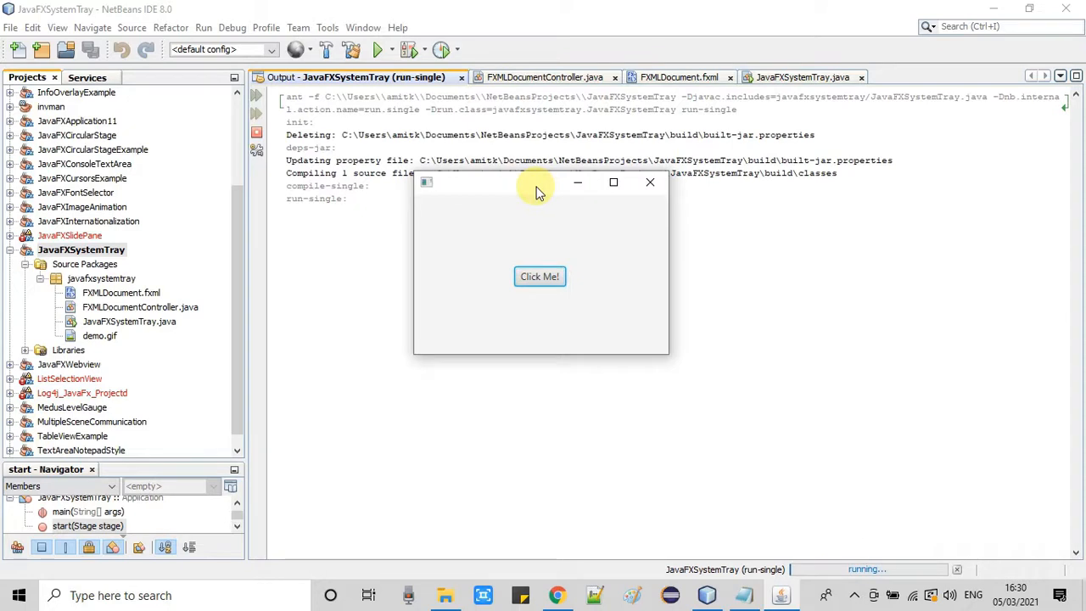
- Hide the app to the tray, restore it via Show Application, then close it again
{"action": "left_click", "coordinate": [651, 182]}
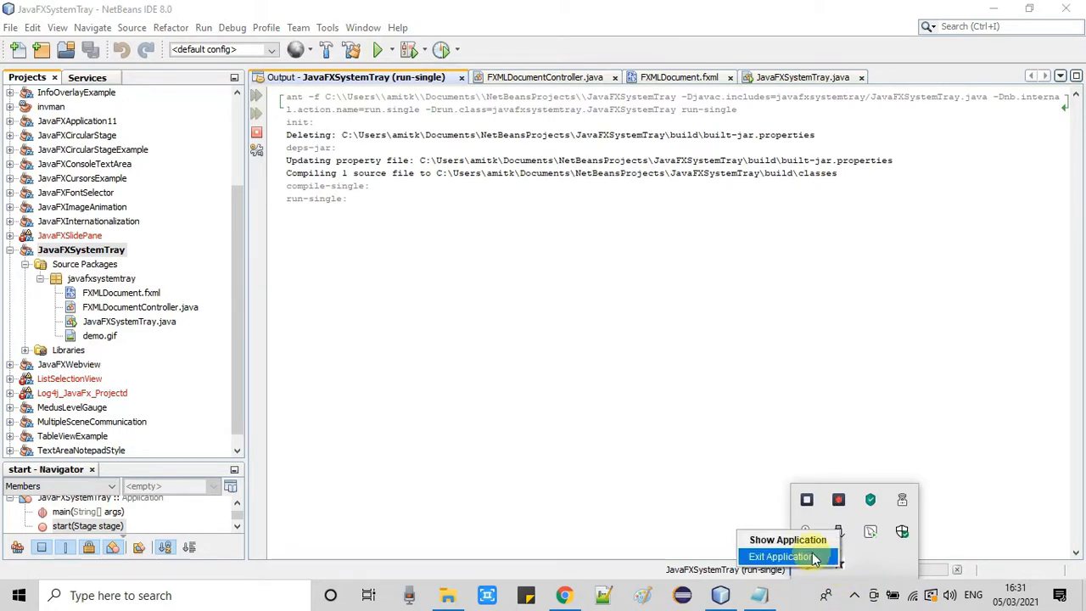
{"action": "left_click", "coordinate": [785, 540]}
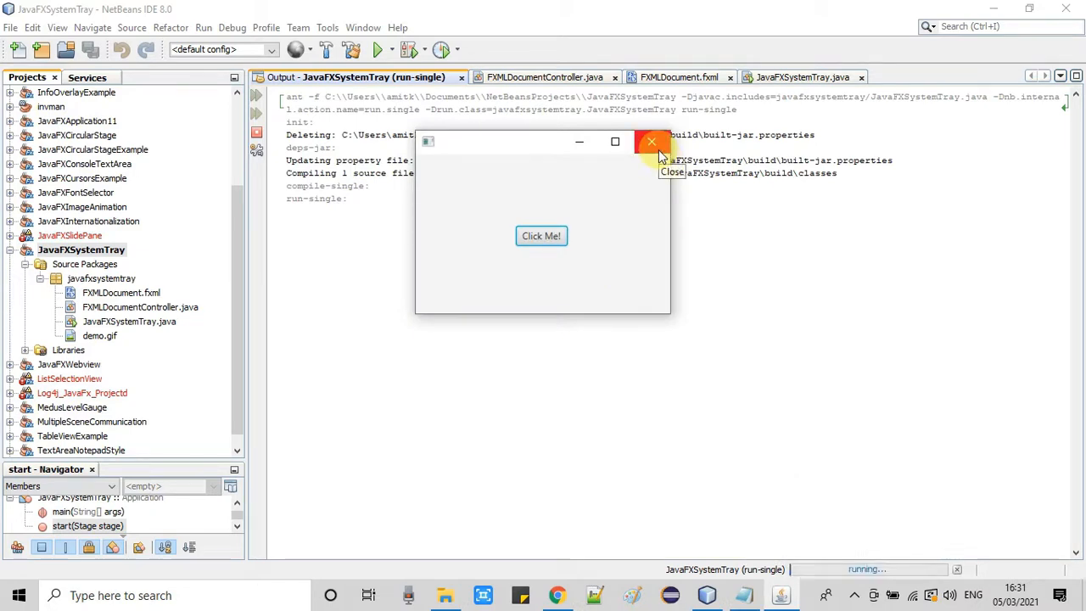
{"action": "left_click", "coordinate": [651, 141]}
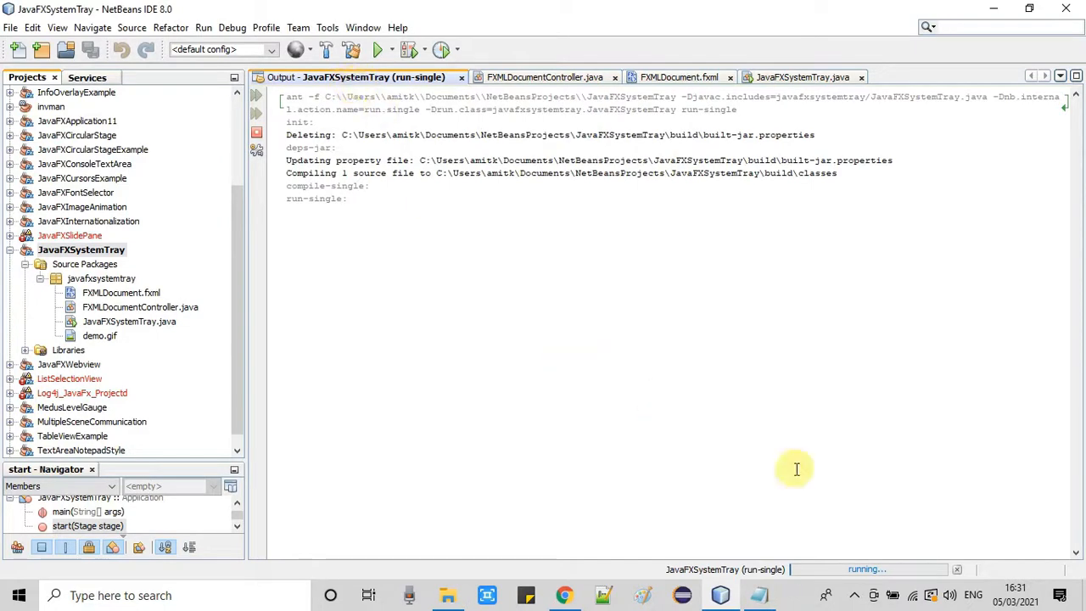
- Quit the demo with Exit Application from the star tray icon menu
{"action": "left_click", "coordinate": [803, 76]}
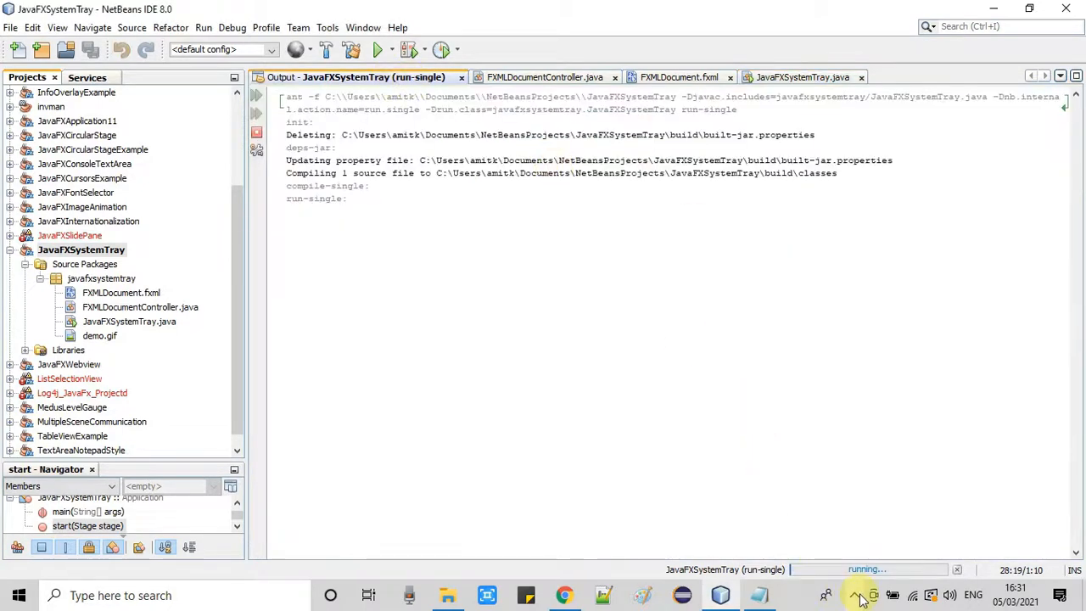
{"action": "left_click", "coordinate": [859, 596]}
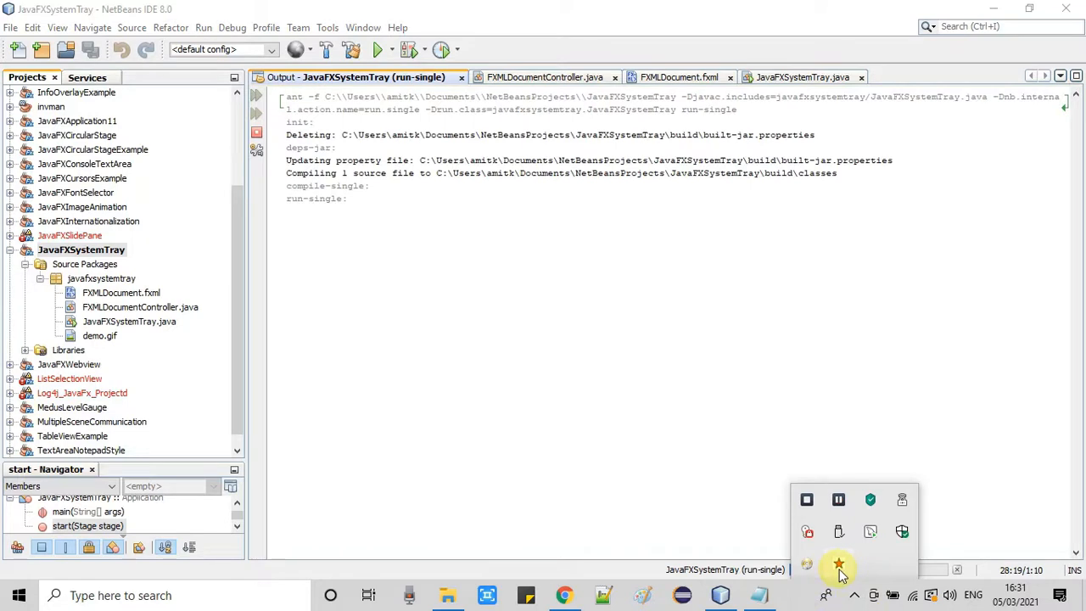
{"action": "left_click", "coordinate": [841, 576]}
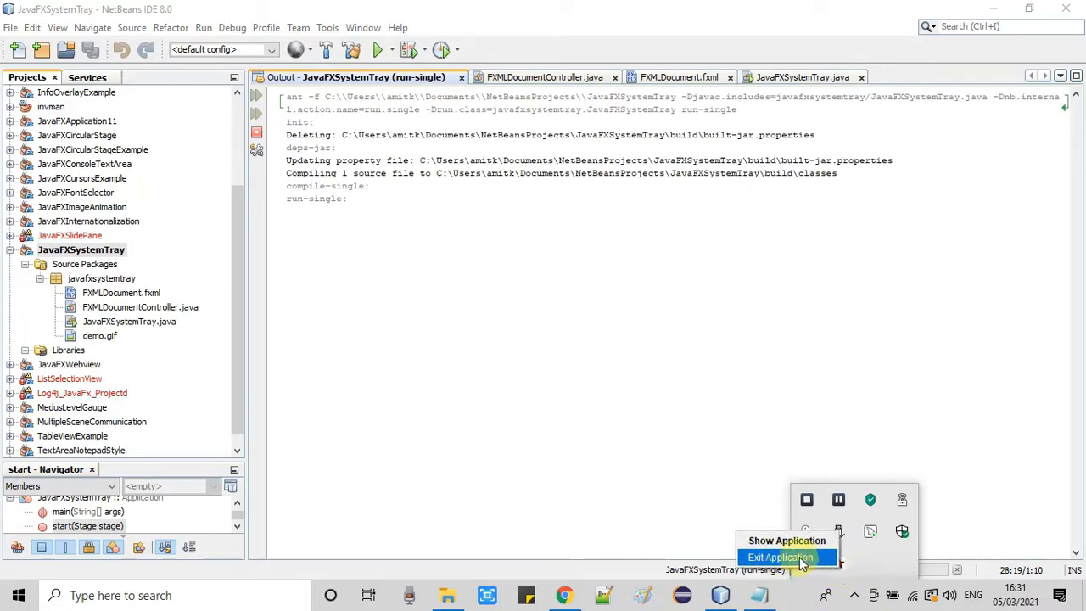
{"action": "left_click", "coordinate": [780, 557]}
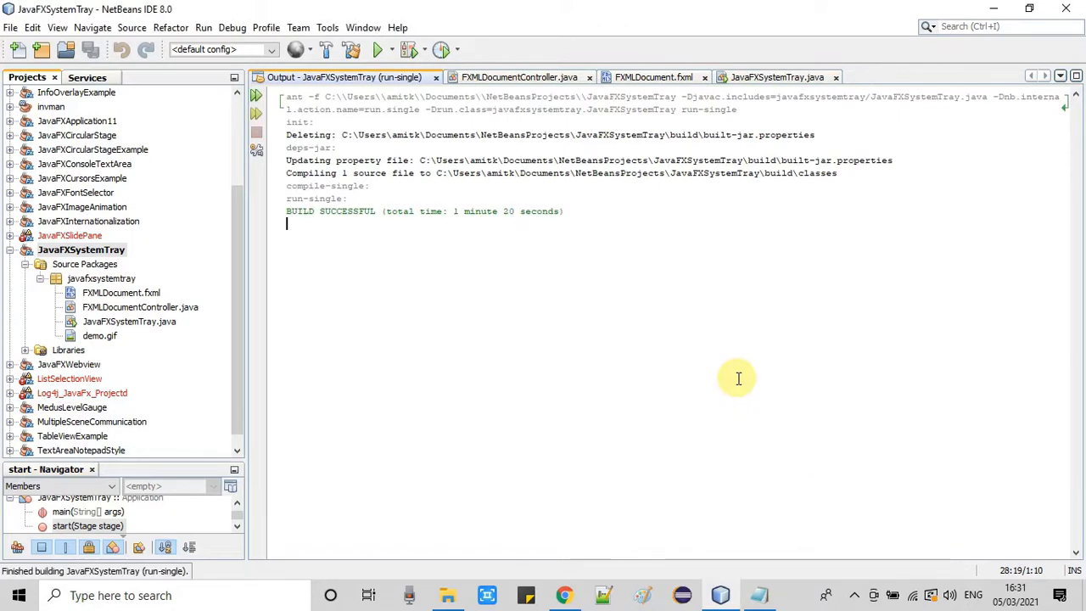
{"action": "mouse_move", "coordinate": [670, 369]}
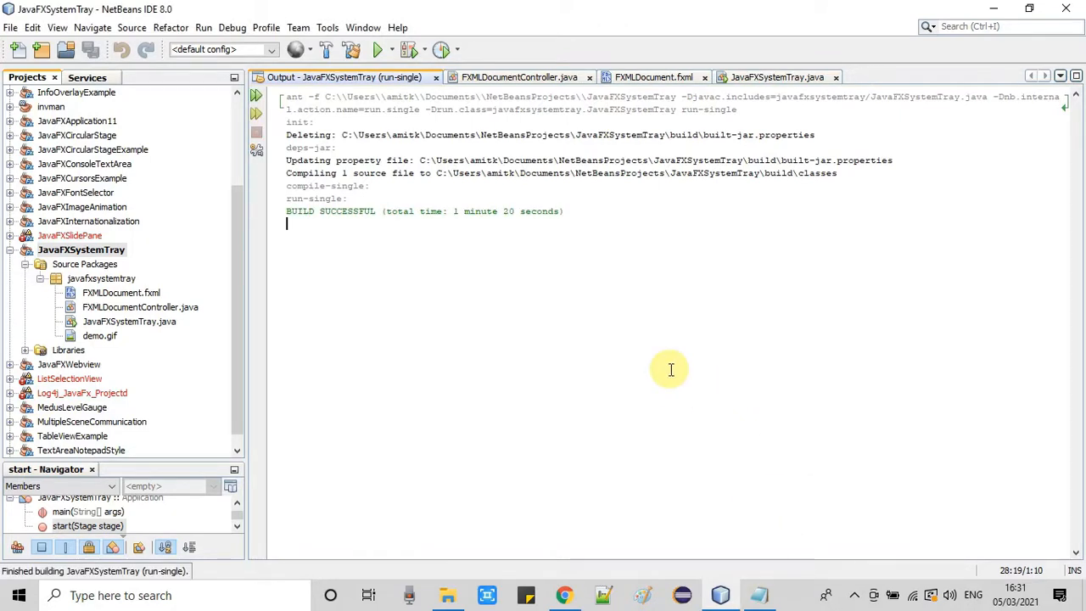
{"action": "mouse_move", "coordinate": [736, 327]}
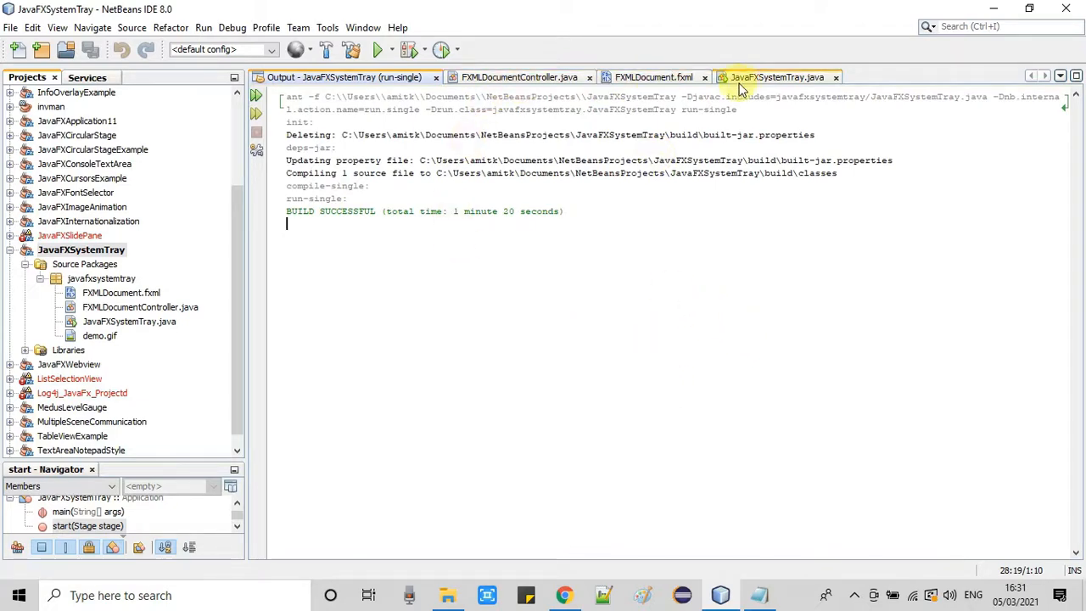
- Return to JavaFXSystemTray.java, dismiss the MySQL tray menu, and place the cursor at start()'s end
{"action": "left_click", "coordinate": [779, 76]}
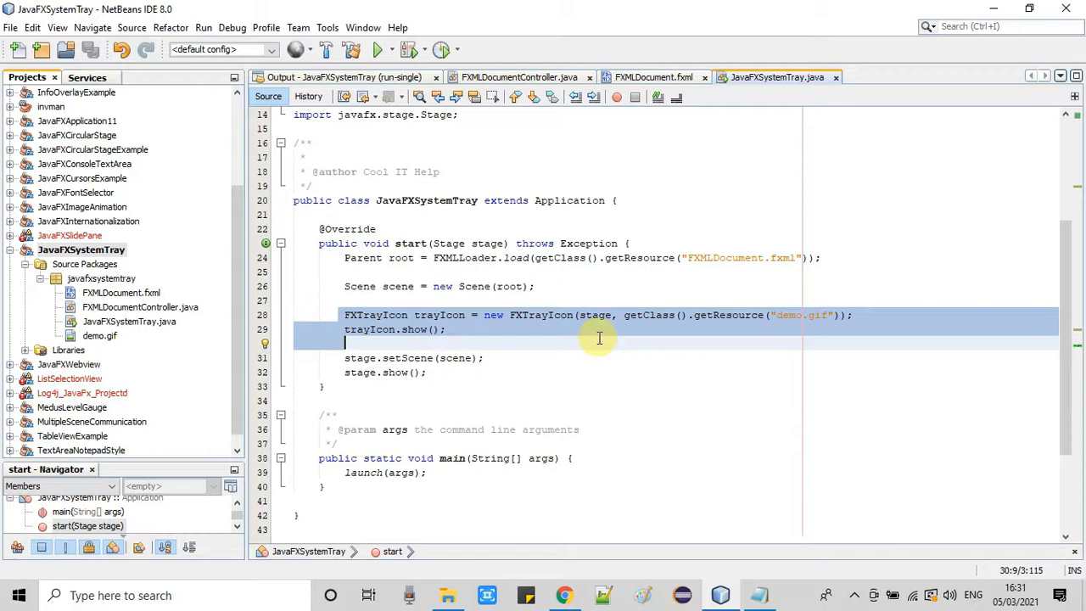
{"action": "mouse_move", "coordinate": [713, 362]}
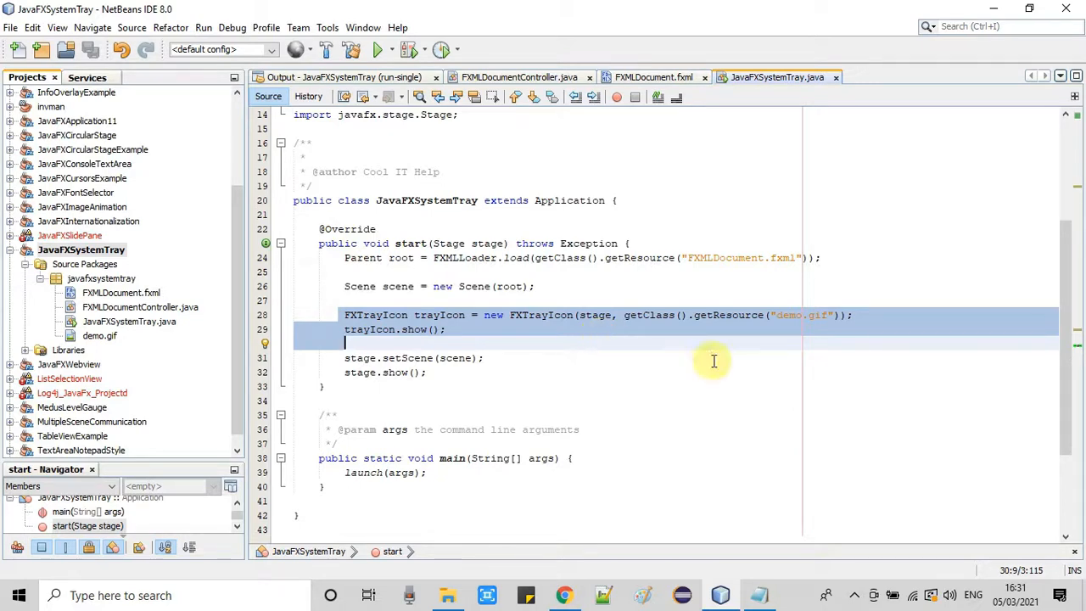
{"action": "mouse_move", "coordinate": [791, 421]}
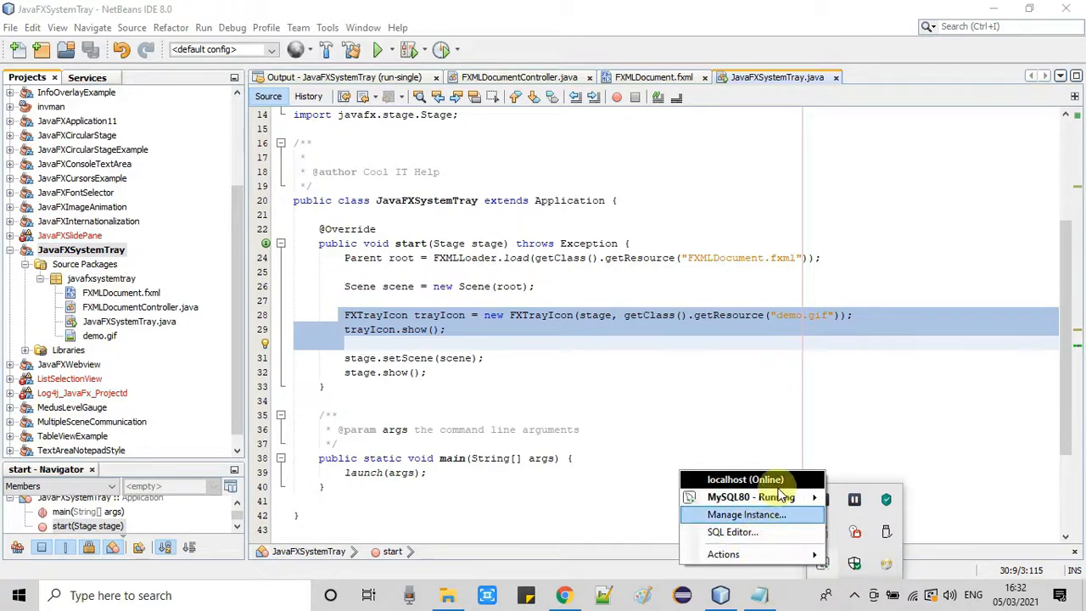
{"action": "left_click", "coordinate": [750, 413]}
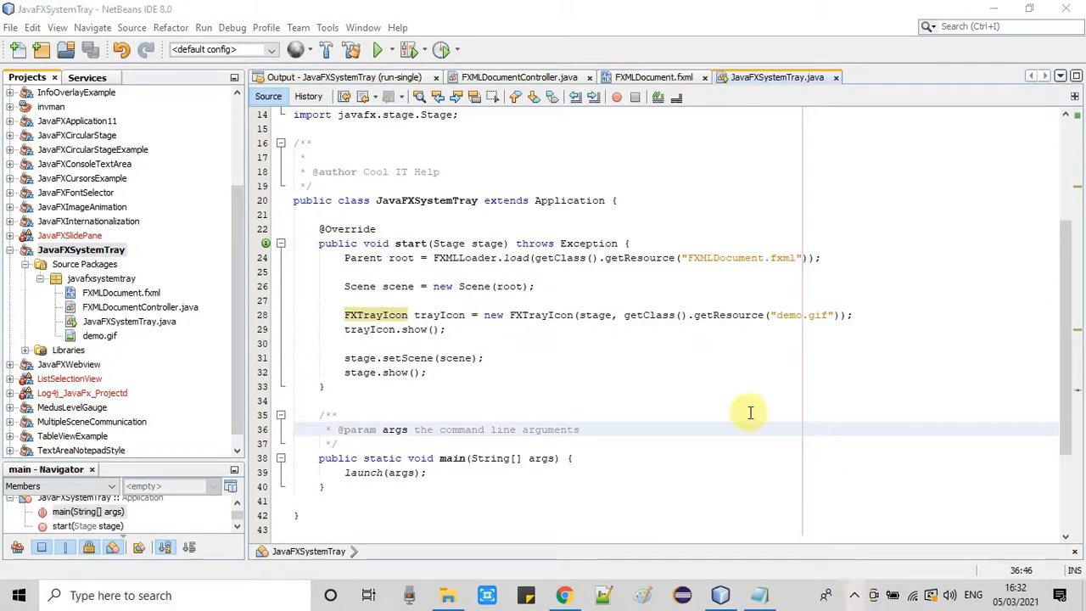
{"action": "left_click", "coordinate": [323, 386]}
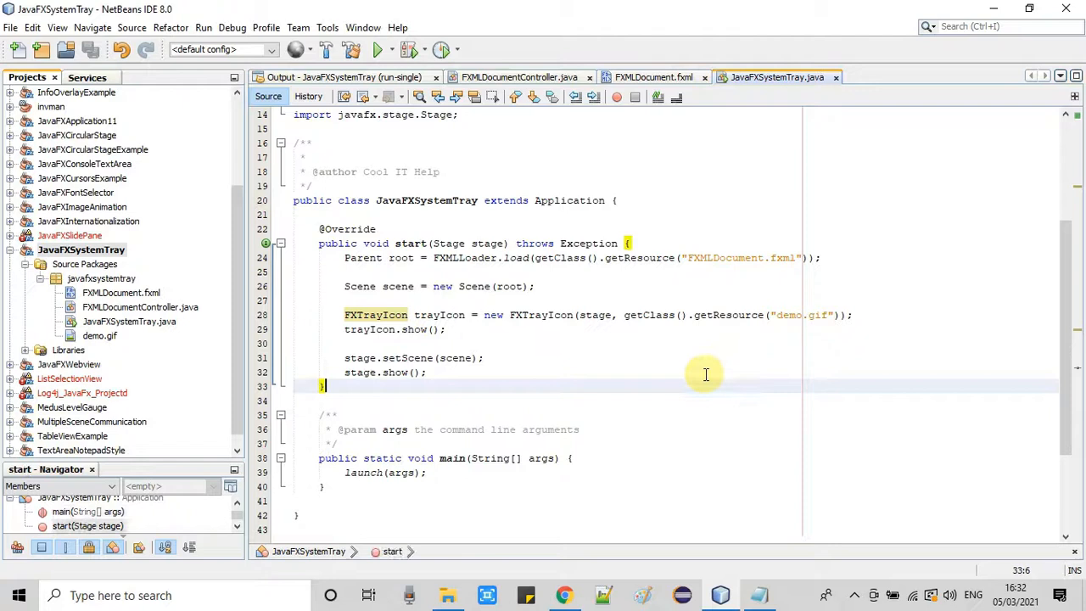